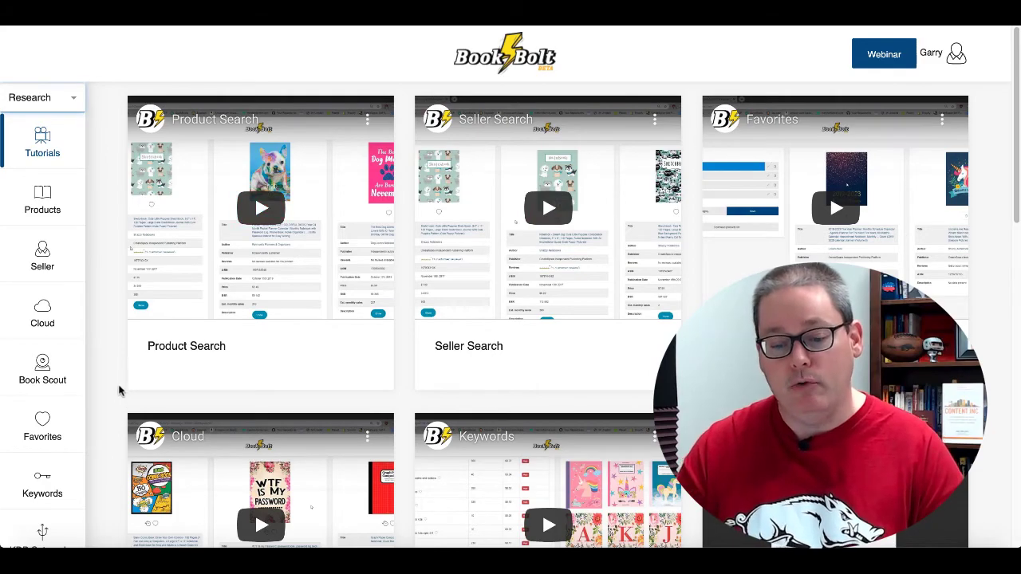
Switch the sidebar from Research tools to Create tools.
{"action": "scroll", "scroll_direction": "down", "scroll_amount": 3}
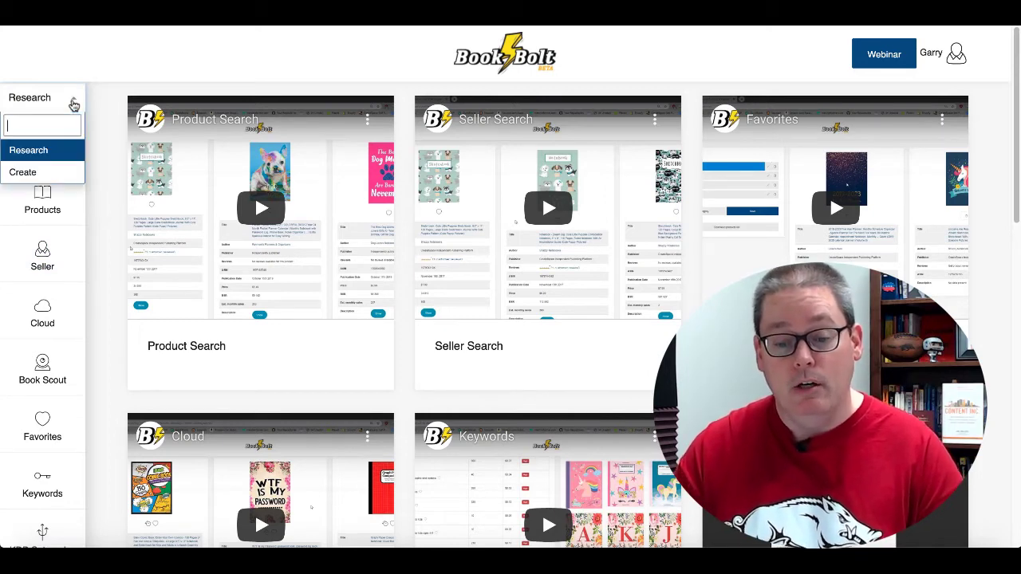
{"action": "left_click", "coordinate": [41, 172]}
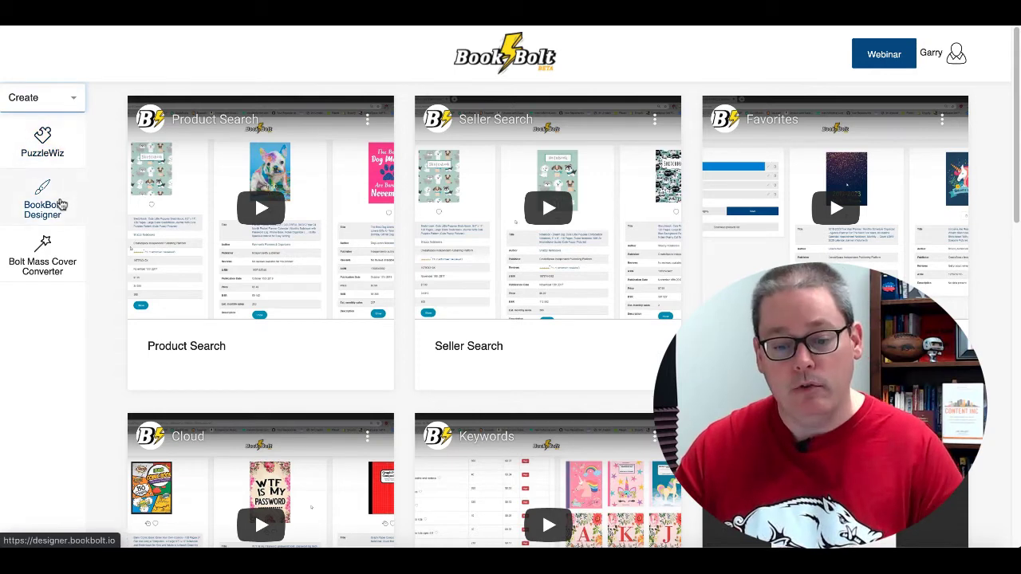
{"action": "mouse_move", "coordinate": [64, 274]}
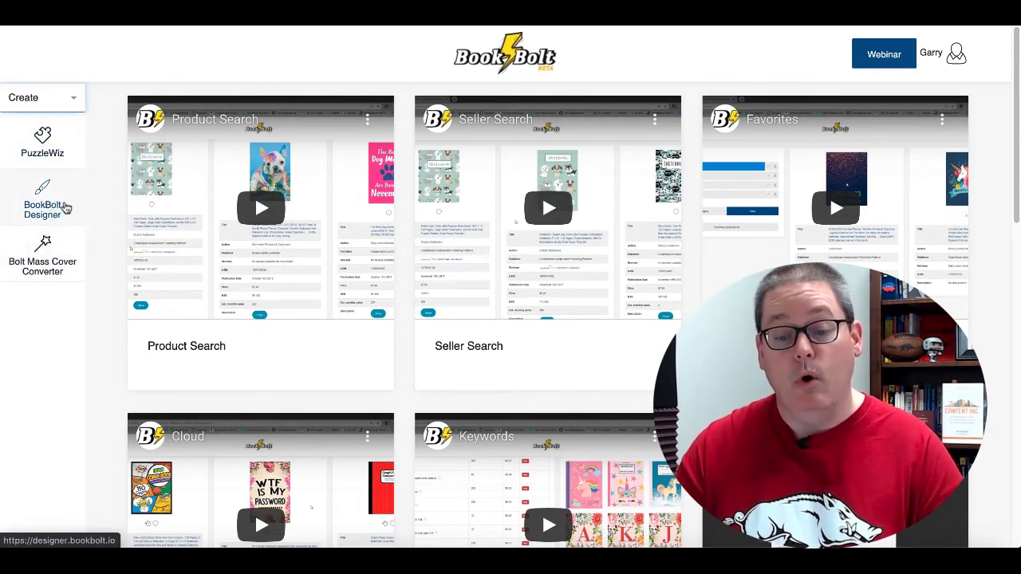
Launch BookBolt Designer and choose a Cover template with 6 x 9 in trim size.
{"action": "left_click", "coordinate": [41, 198]}
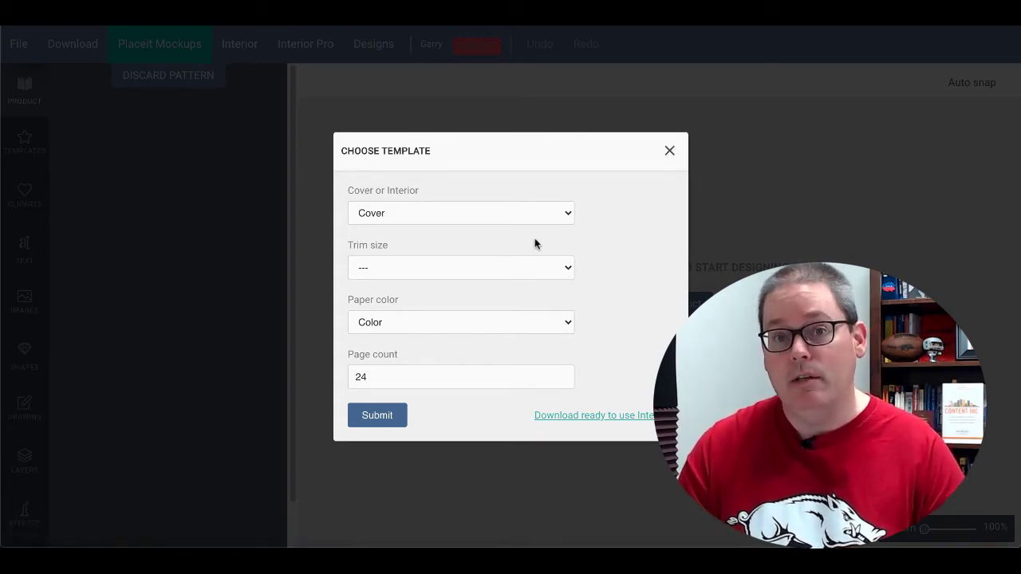
{"action": "mouse_move", "coordinate": [587, 248]}
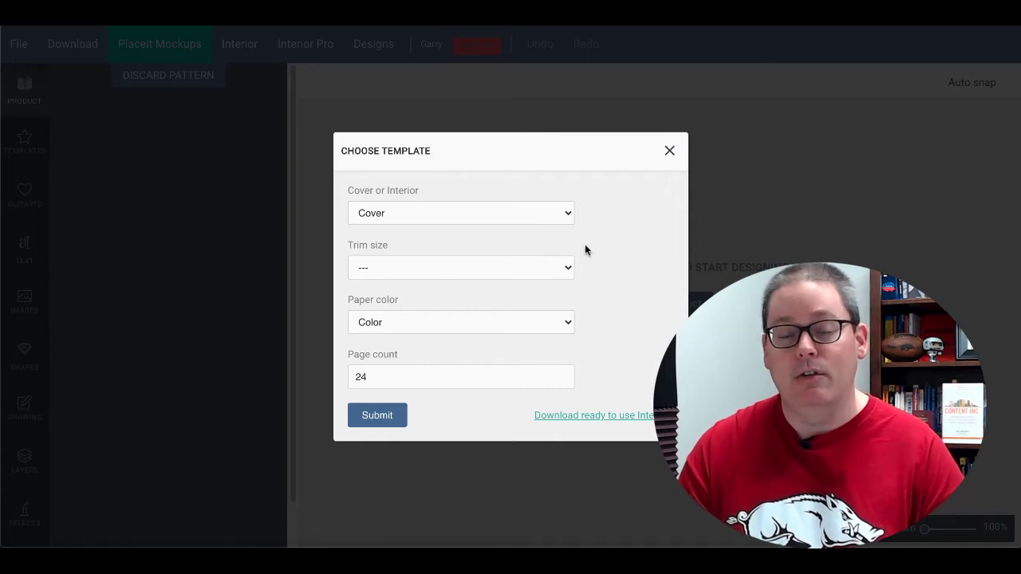
{"action": "mouse_move", "coordinate": [498, 248]}
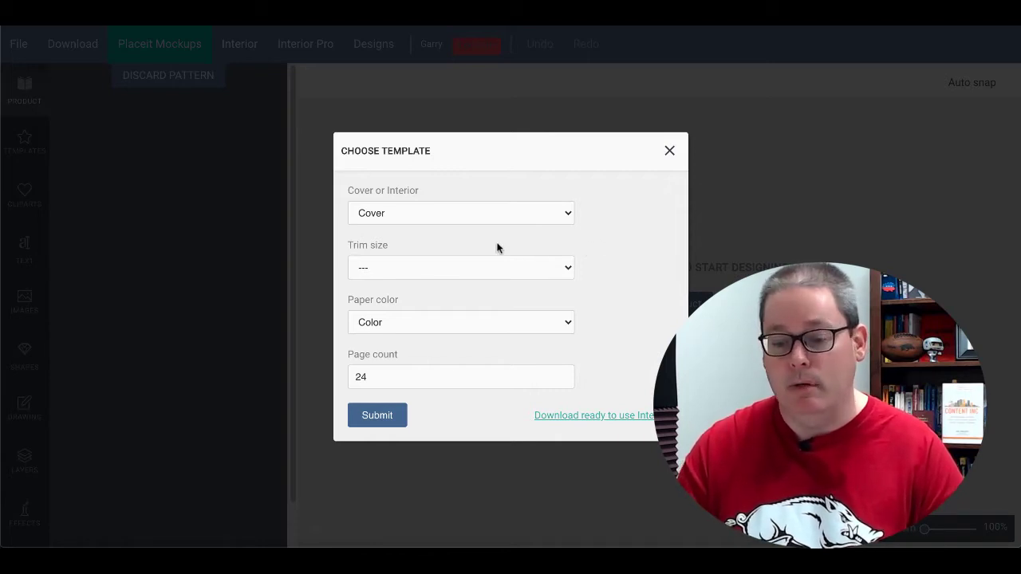
{"action": "mouse_move", "coordinate": [421, 211]}
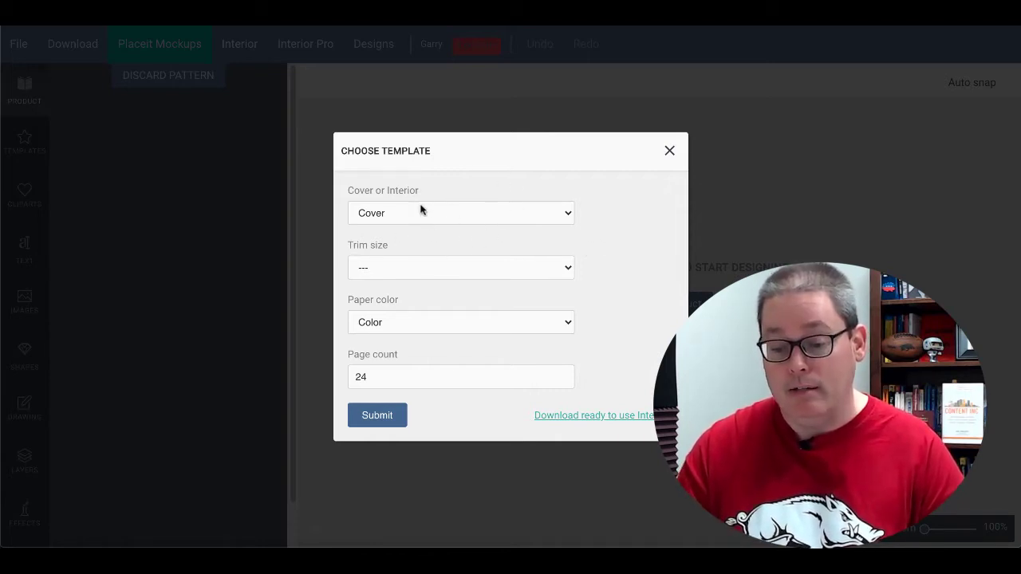
{"action": "left_click", "coordinate": [459, 212]}
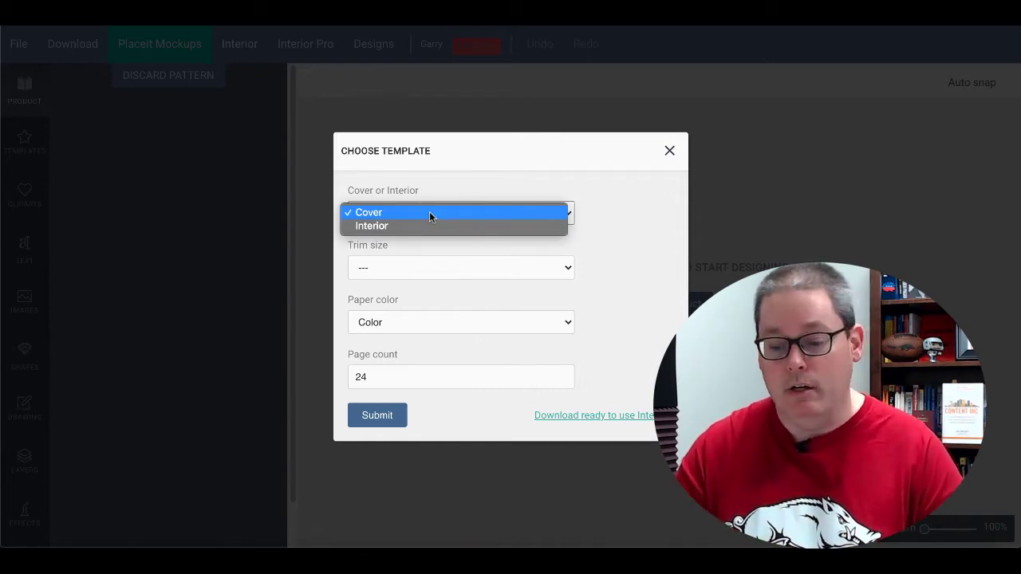
{"action": "mouse_move", "coordinate": [450, 217]}
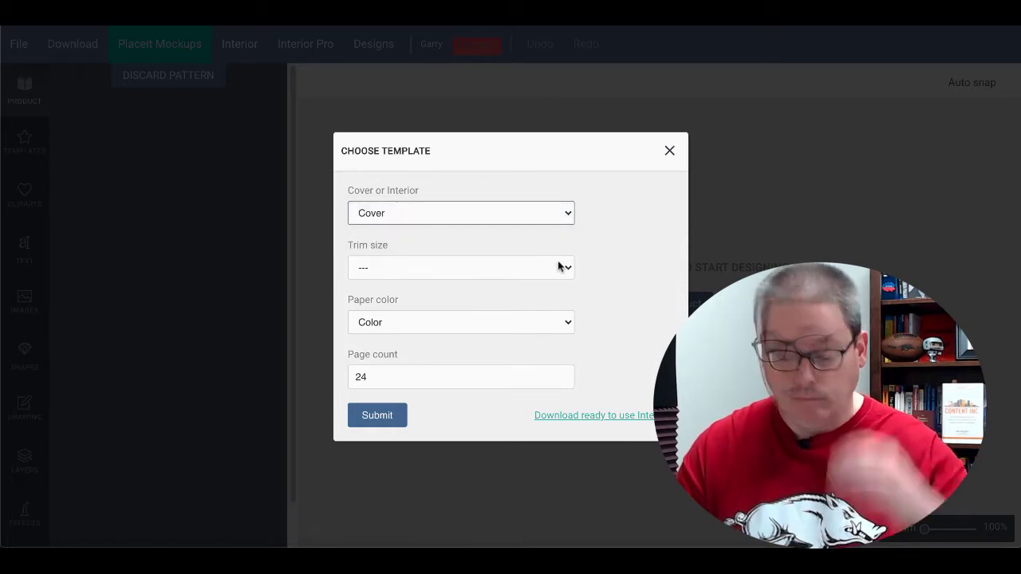
{"action": "left_click", "coordinate": [459, 268]}
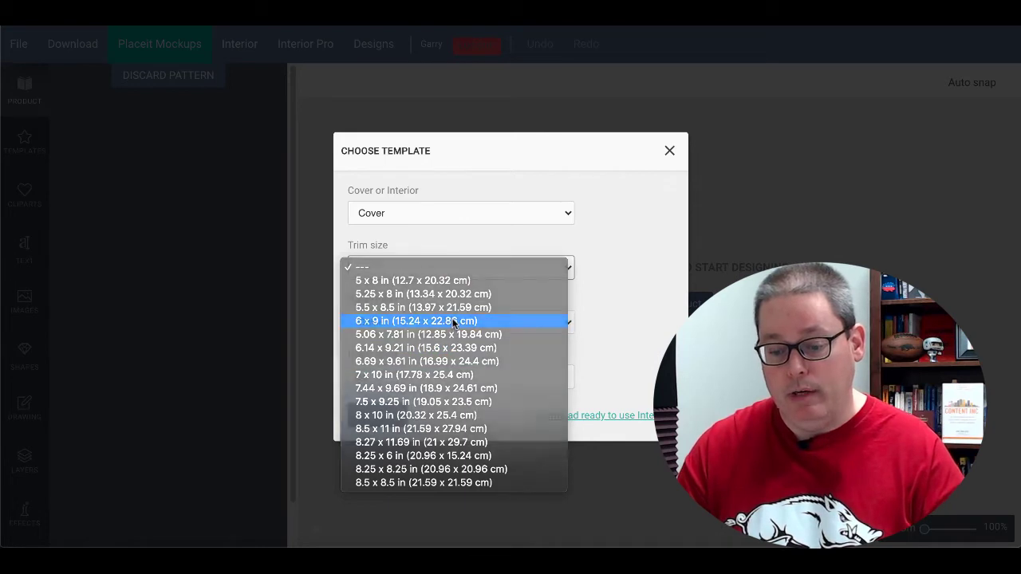
{"action": "left_click", "coordinate": [415, 320]}
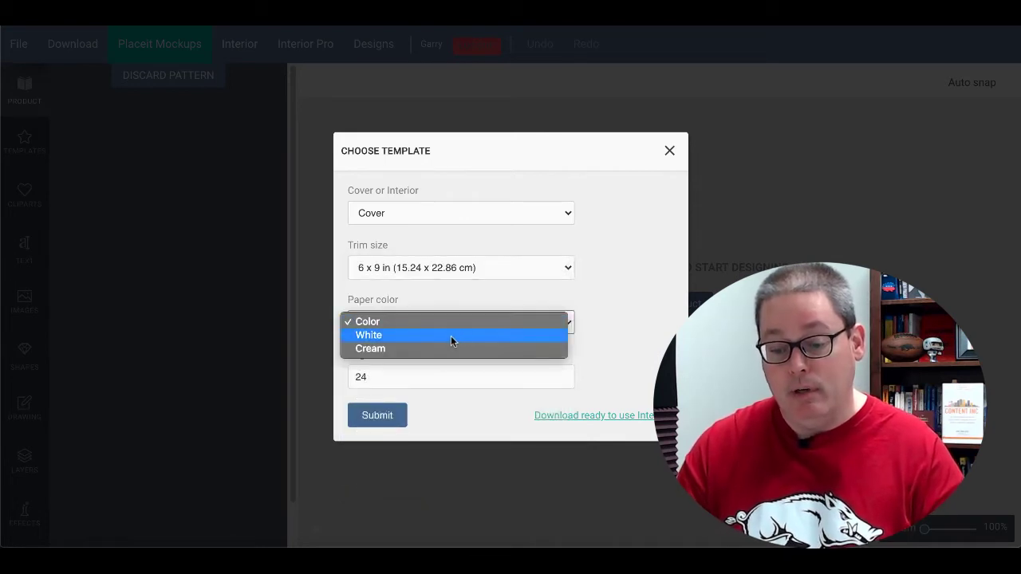
{"action": "mouse_move", "coordinate": [441, 322]}
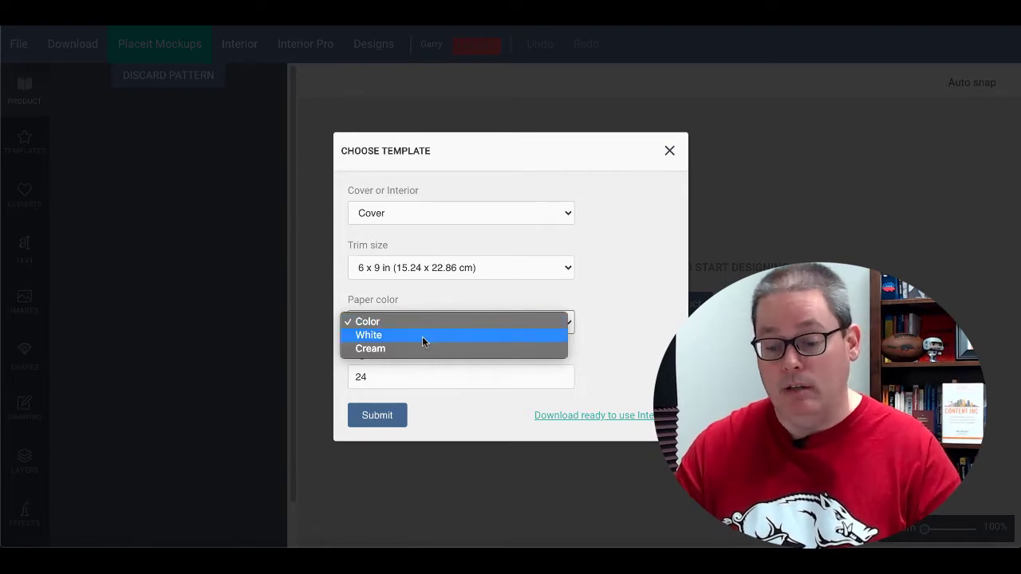
Set paper colour White and page count 120, then submit to generate the template.
{"action": "left_click", "coordinate": [369, 335]}
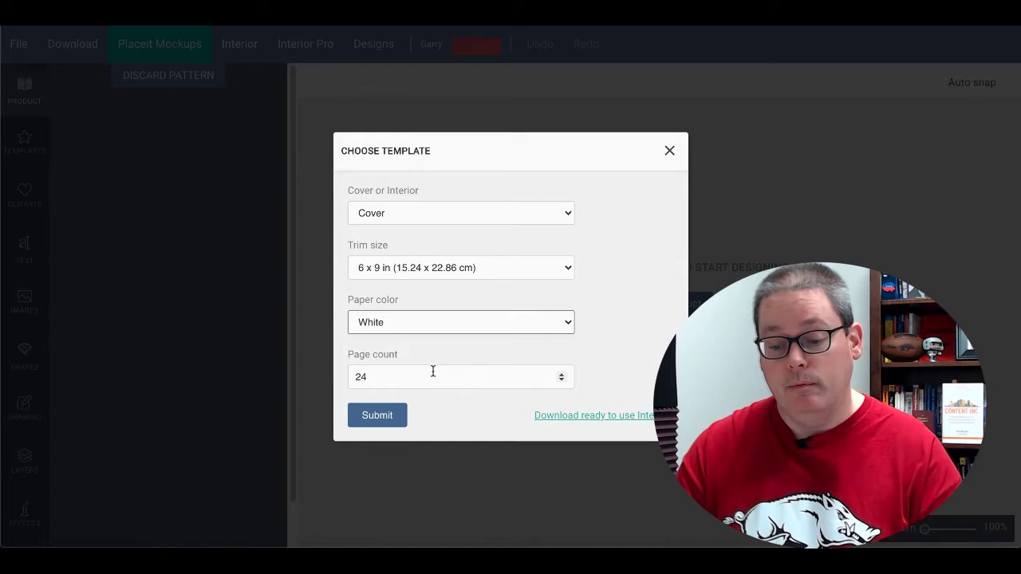
{"action": "type", "text": "120"}
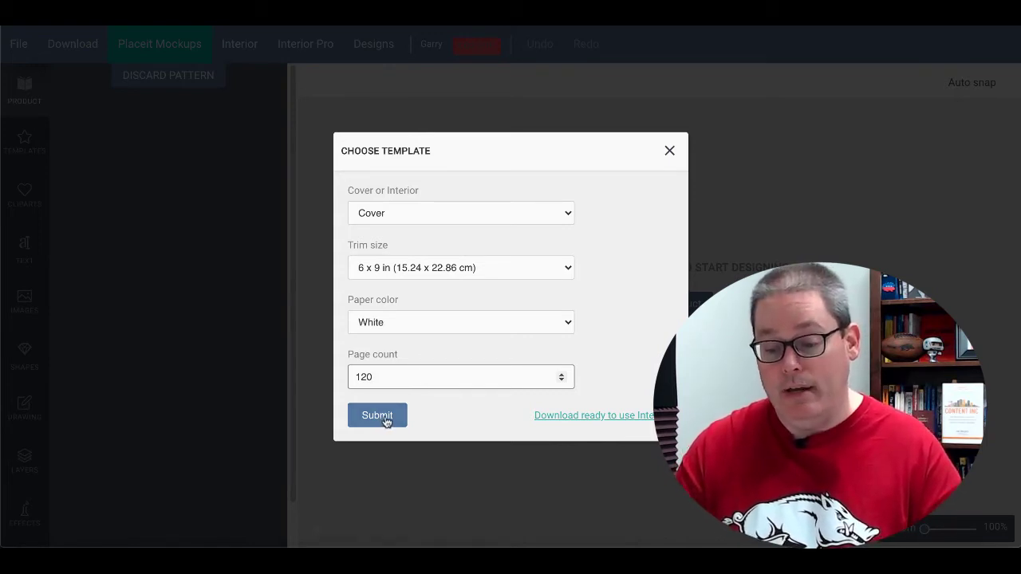
{"action": "left_click", "coordinate": [376, 414]}
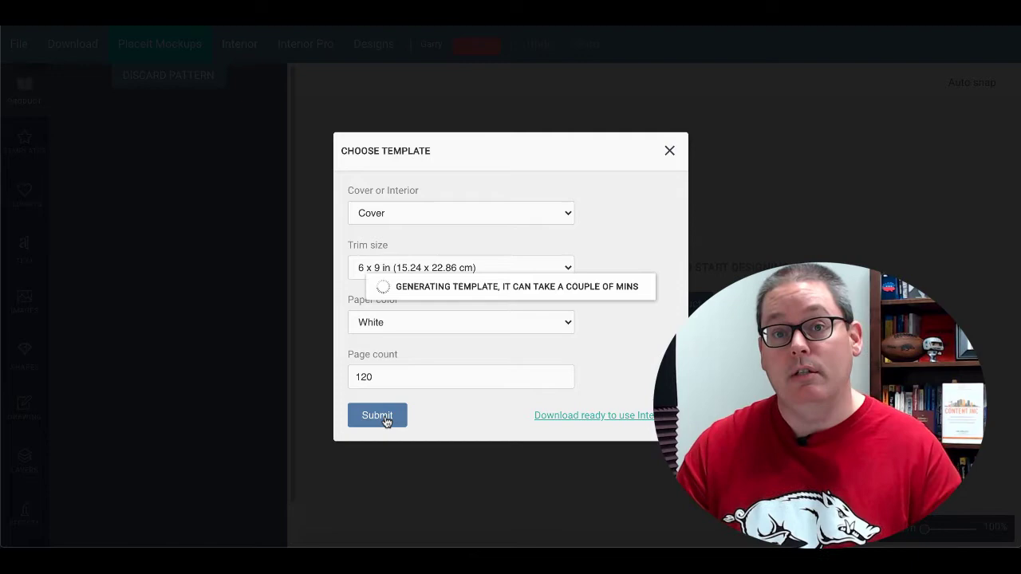
Try pink and purple product colours, then enter a hex value and close the colour picker.
{"action": "left_click", "coordinate": [376, 415]}
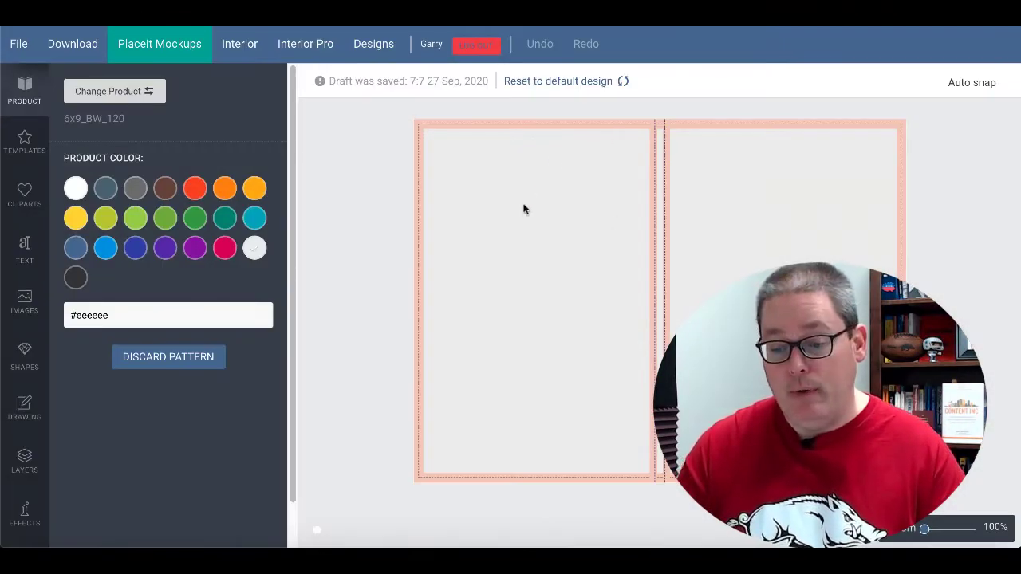
{"action": "mouse_move", "coordinate": [680, 150]}
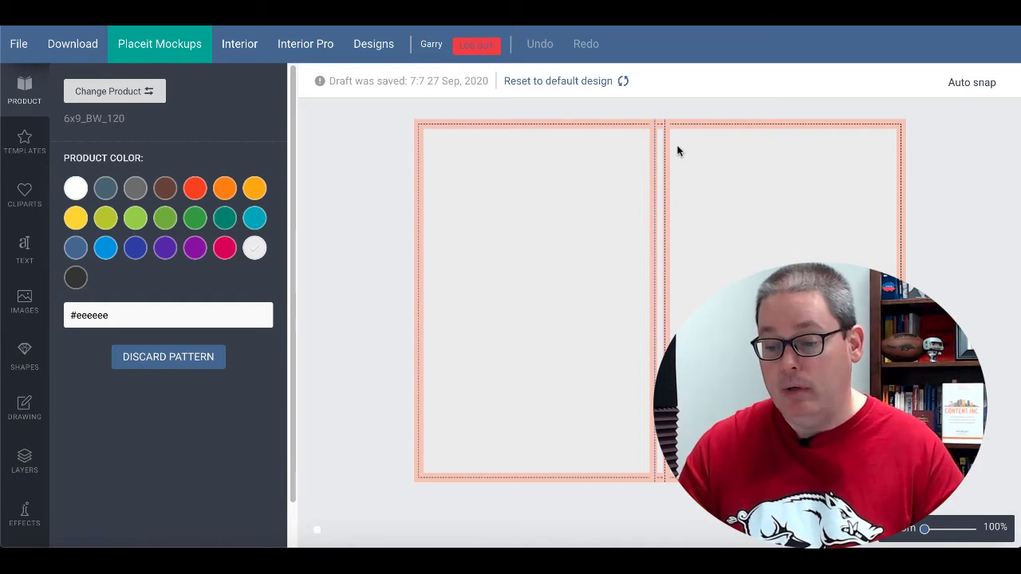
{"action": "mouse_move", "coordinate": [898, 135]}
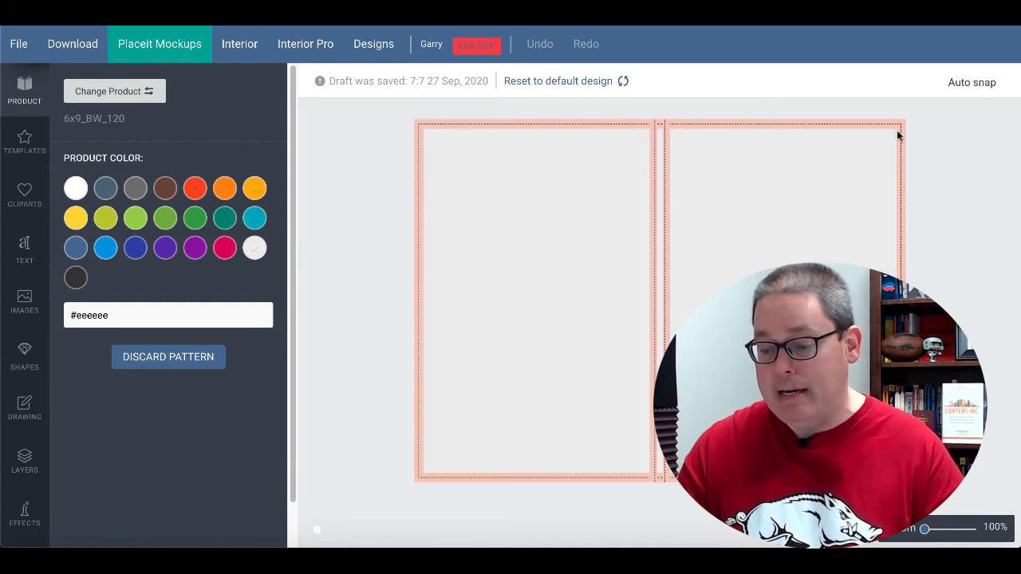
{"action": "mouse_move", "coordinate": [867, 124]}
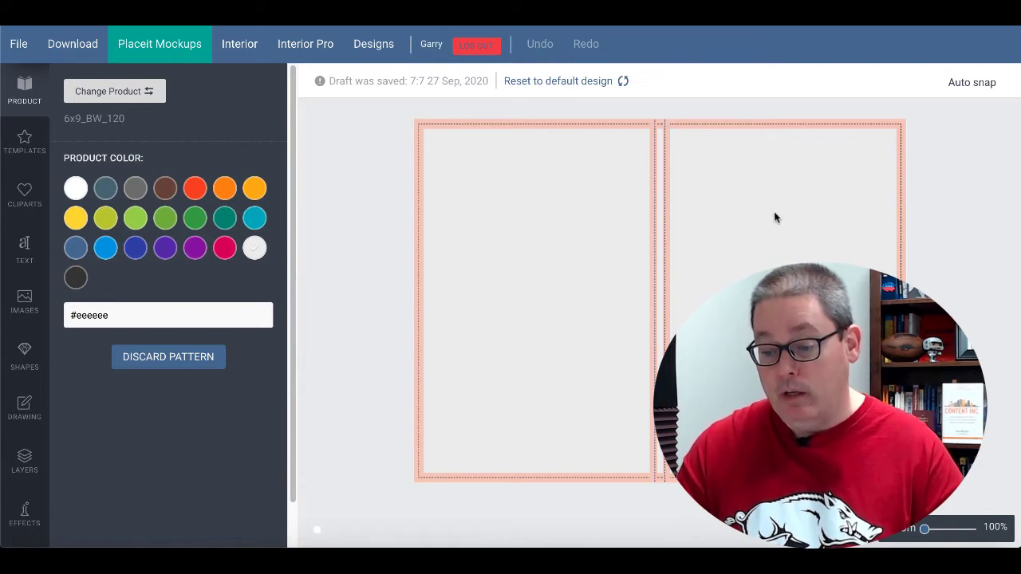
{"action": "mouse_move", "coordinate": [662, 195]}
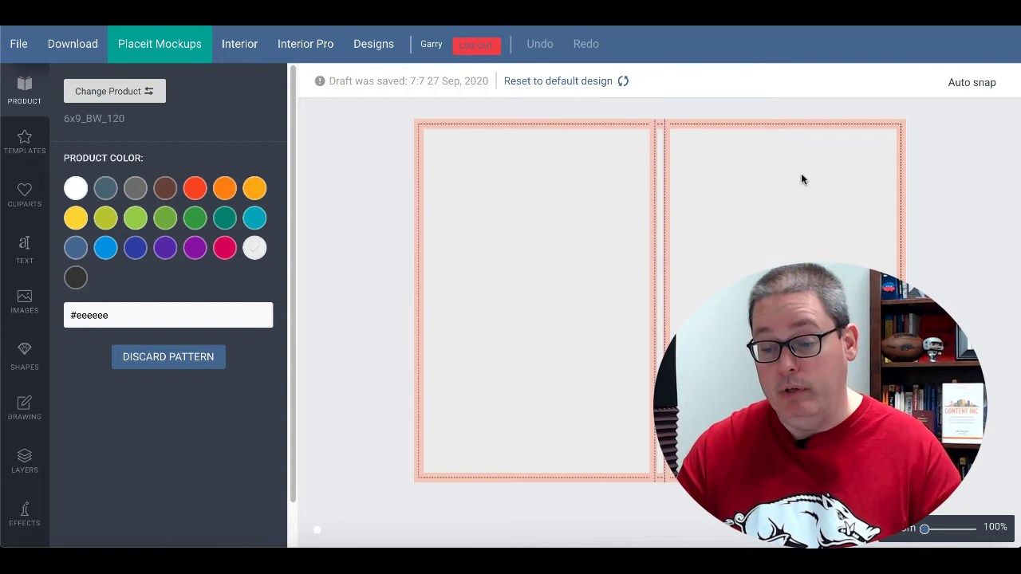
{"action": "mouse_move", "coordinate": [134, 217]}
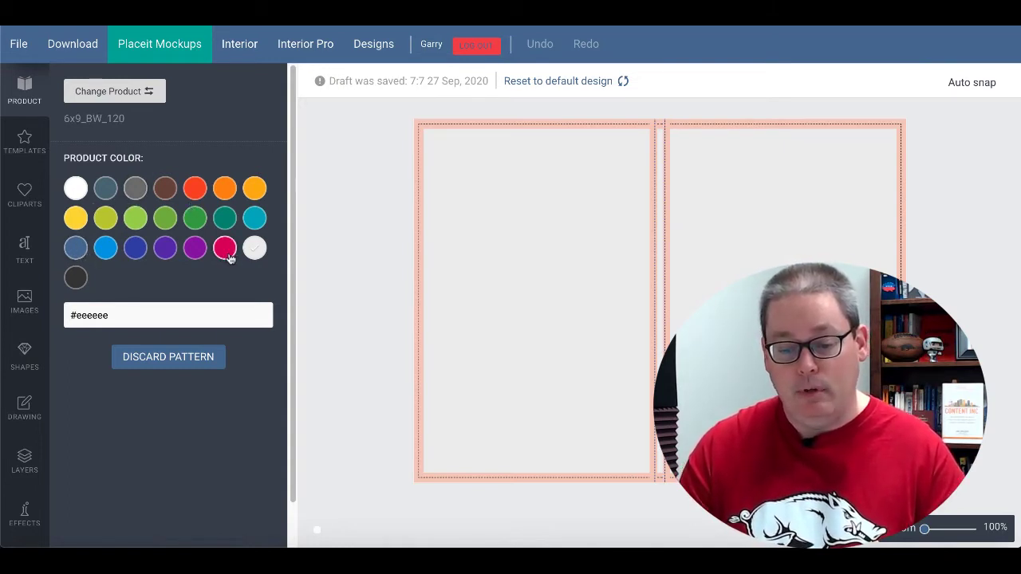
{"action": "left_click", "coordinate": [223, 247]}
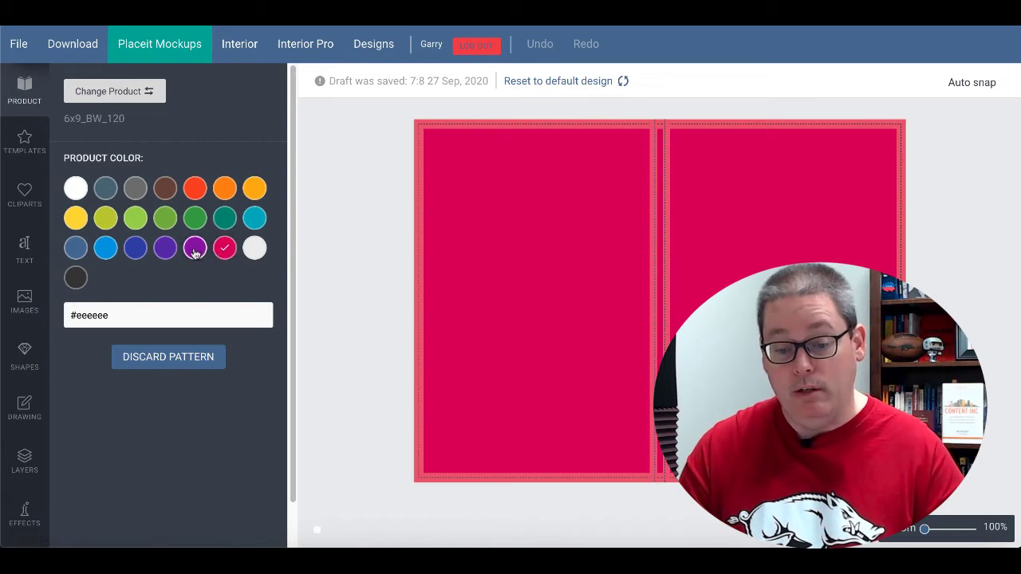
{"action": "left_click", "coordinate": [195, 248]}
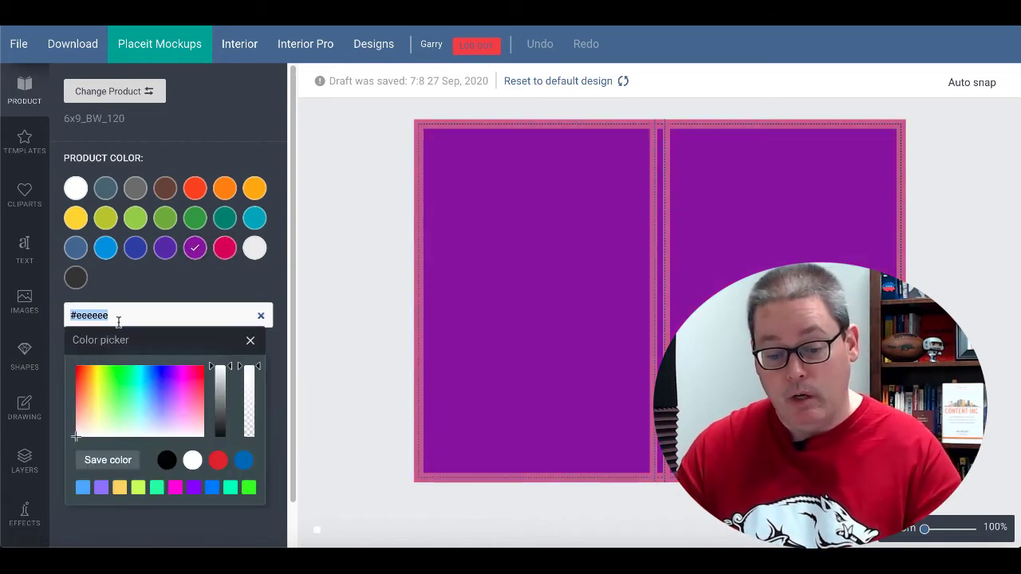
{"action": "type", "text": "#121212"}
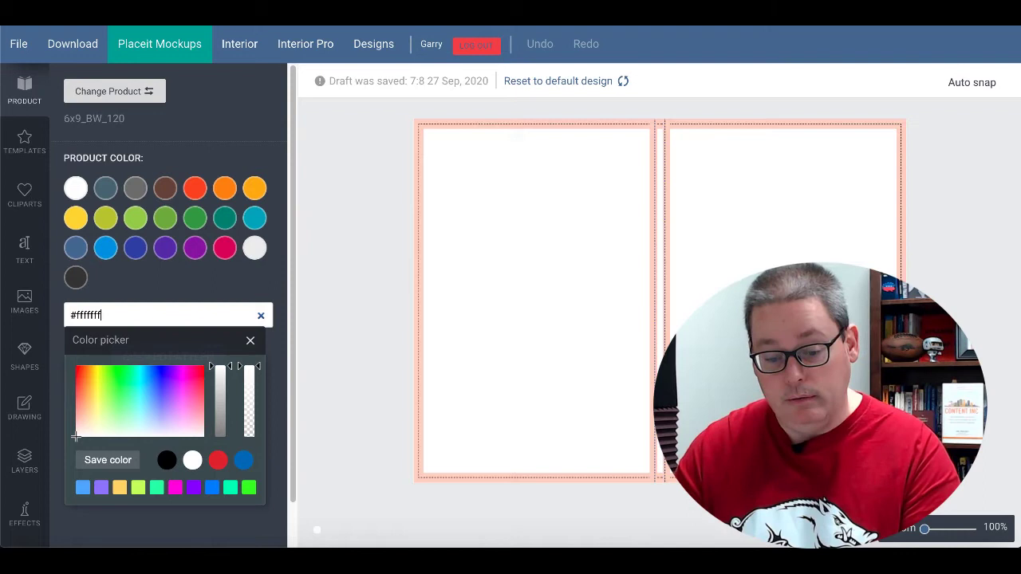
{"action": "left_click", "coordinate": [249, 341]}
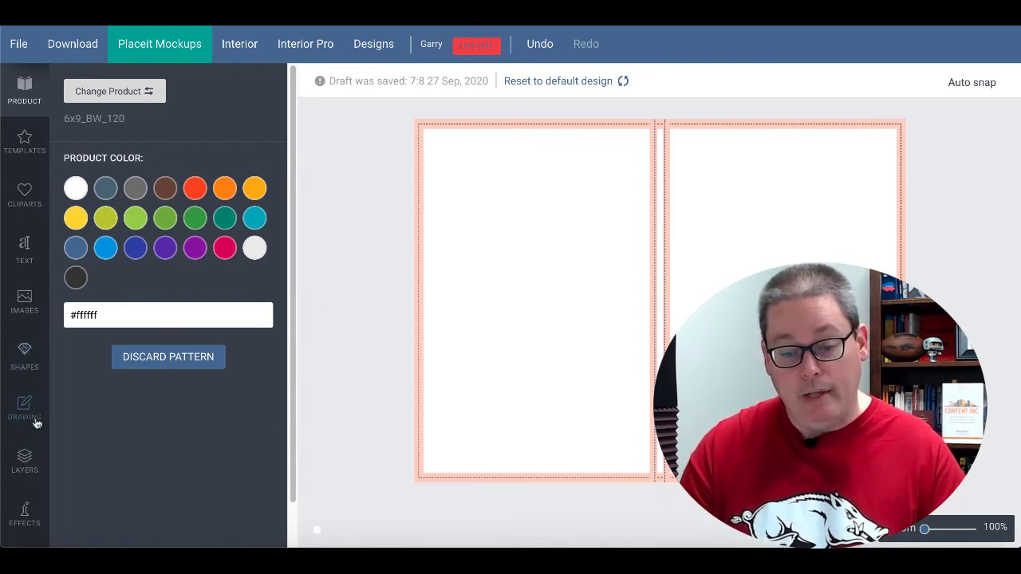
Show the Text font library and scroll down to Load More and Upload Fonts.
{"action": "left_click", "coordinate": [24, 249]}
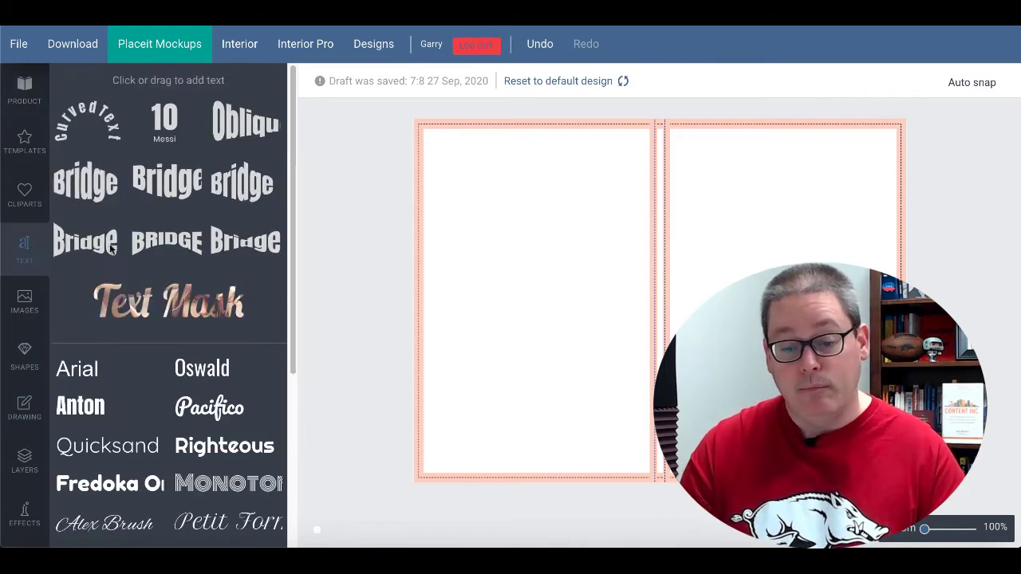
{"action": "mouse_move", "coordinate": [247, 335]}
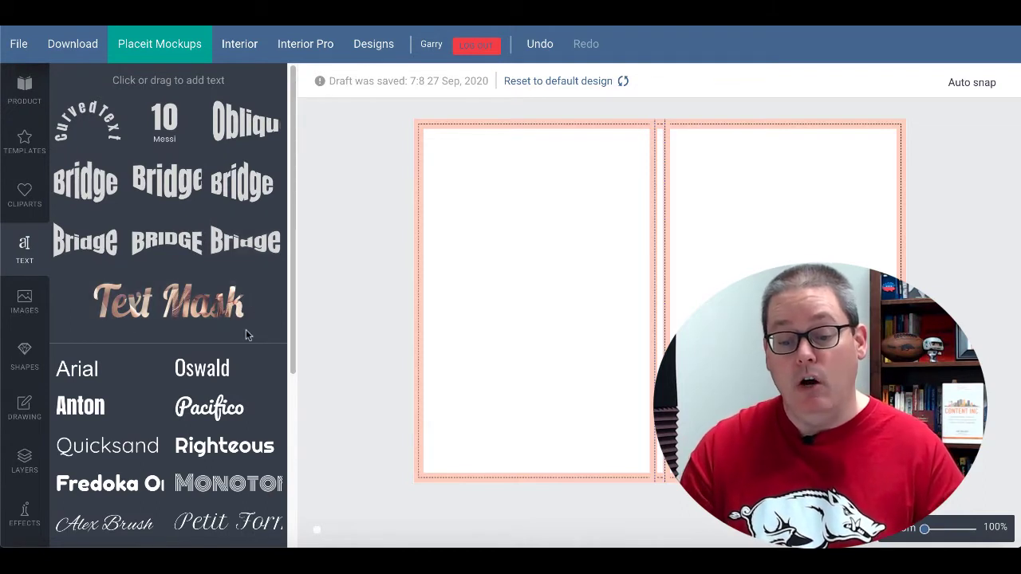
{"action": "scroll", "scroll_direction": "down", "scroll_amount": 3}
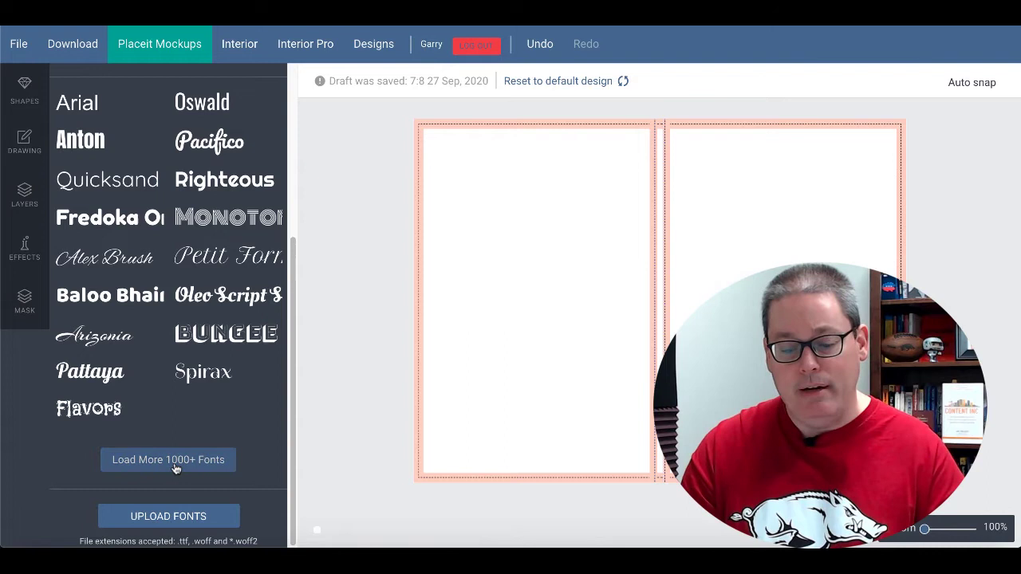
{"action": "mouse_move", "coordinate": [249, 440]}
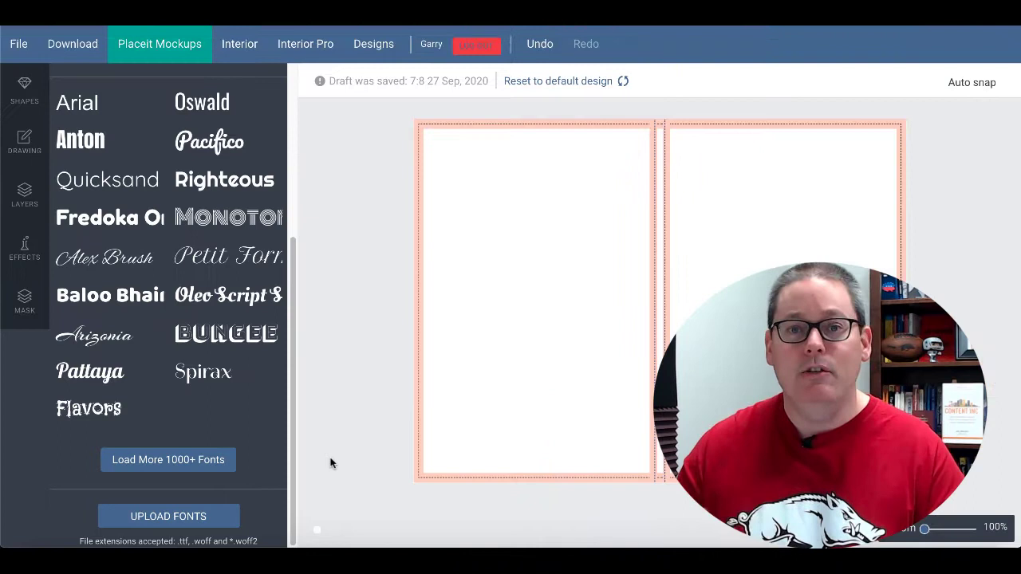
{"action": "mouse_move", "coordinate": [319, 494]}
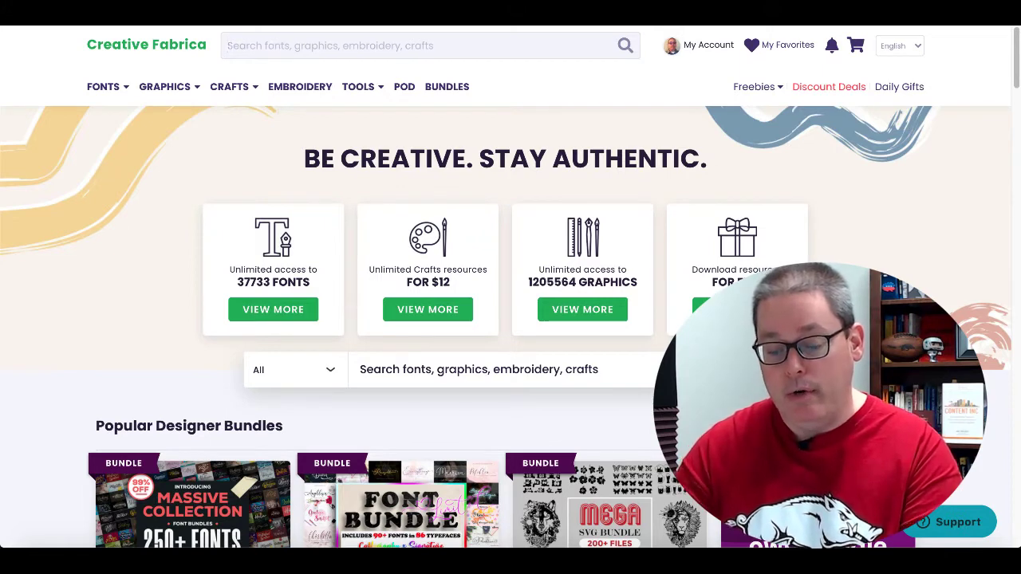
Search Creative Fabrica for 'fishing' fonts and browse The Golden Roasted font's specimen page.
{"action": "type", "text": "fishing"}
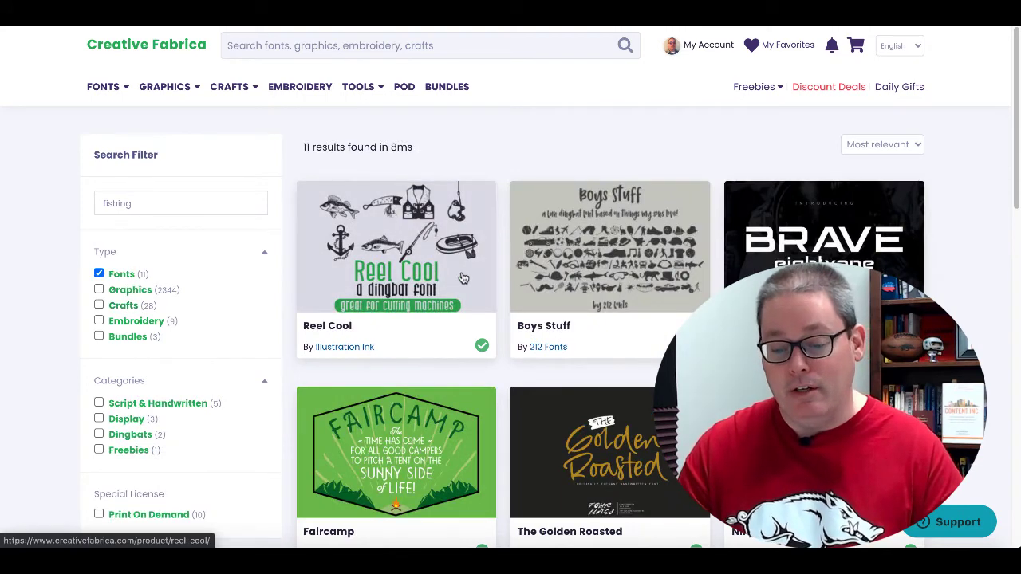
{"action": "mouse_move", "coordinate": [433, 270]}
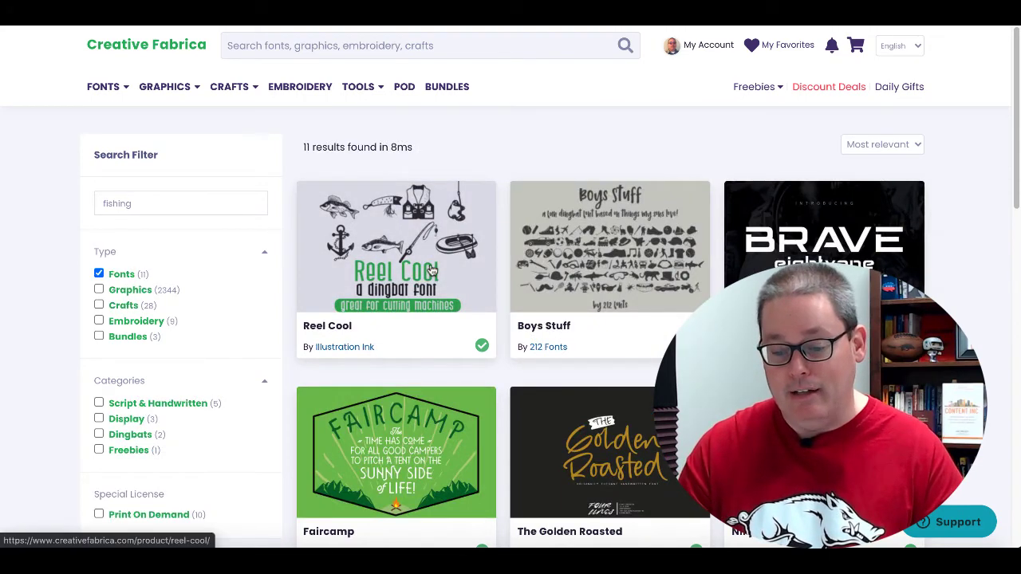
{"action": "scroll", "scroll_direction": "down", "scroll_amount": 3}
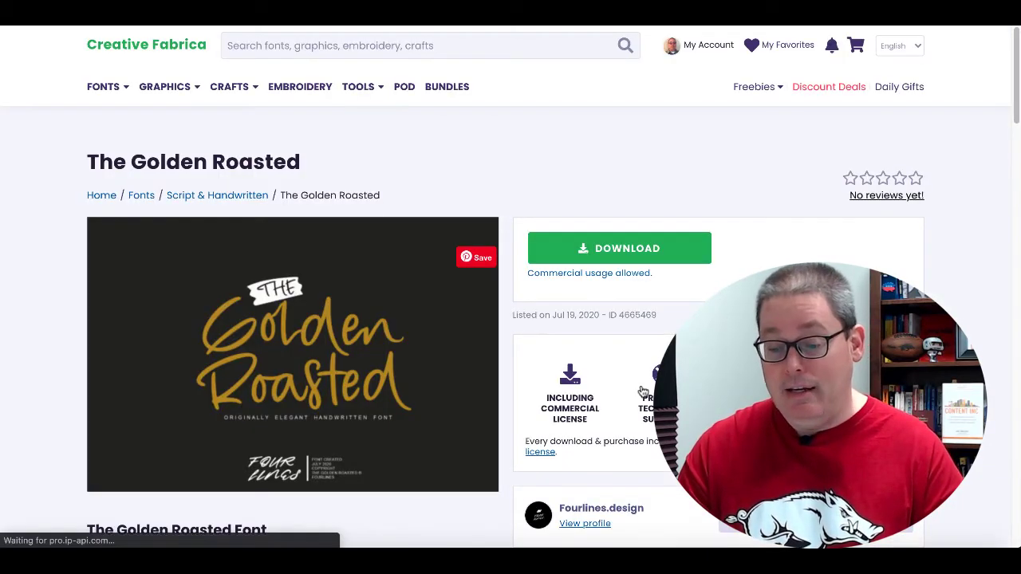
{"action": "scroll", "scroll_direction": "down", "scroll_amount": 3}
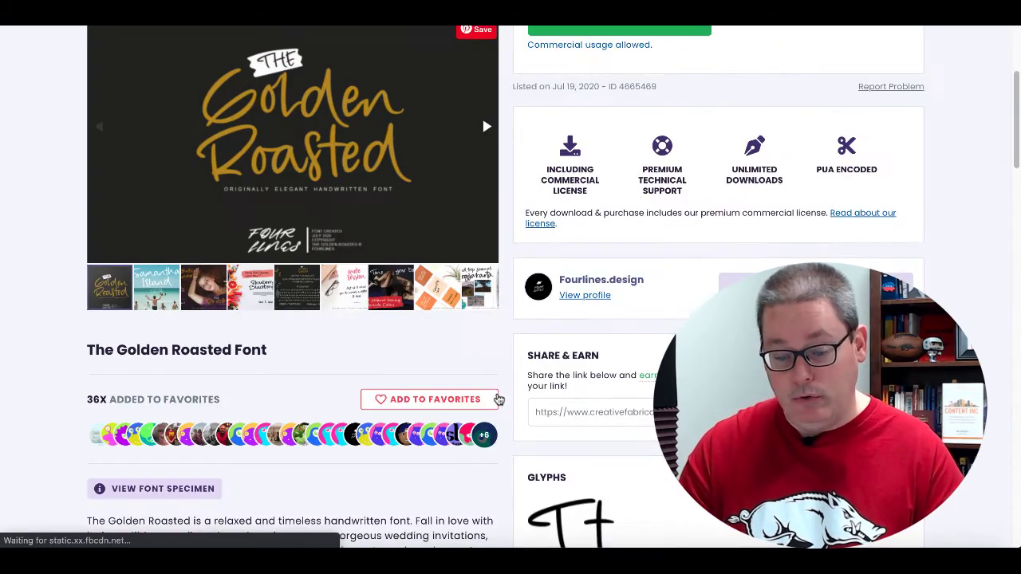
{"action": "scroll", "scroll_direction": "down", "scroll_amount": 3}
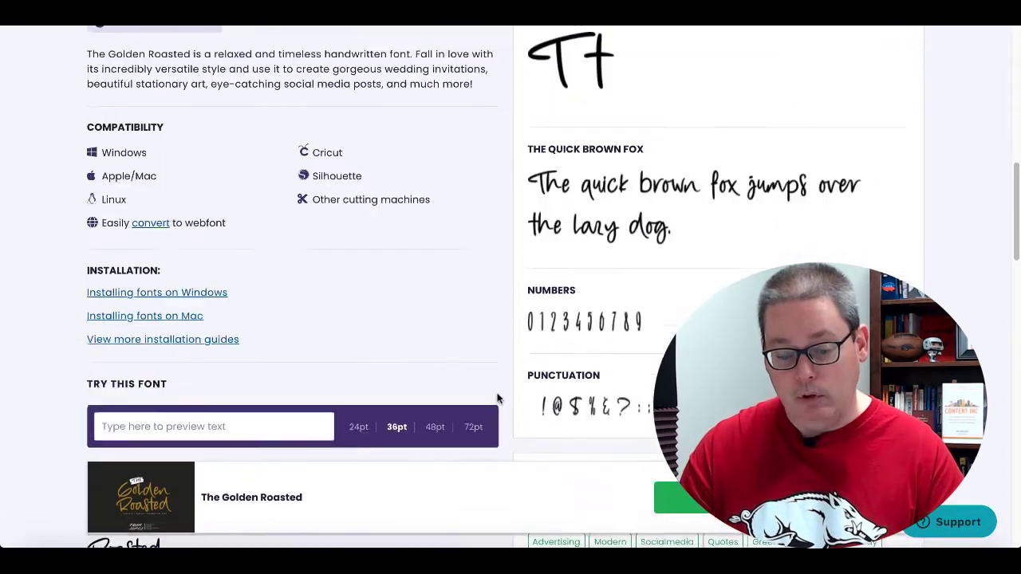
{"action": "scroll", "scroll_direction": "down", "scroll_amount": 3}
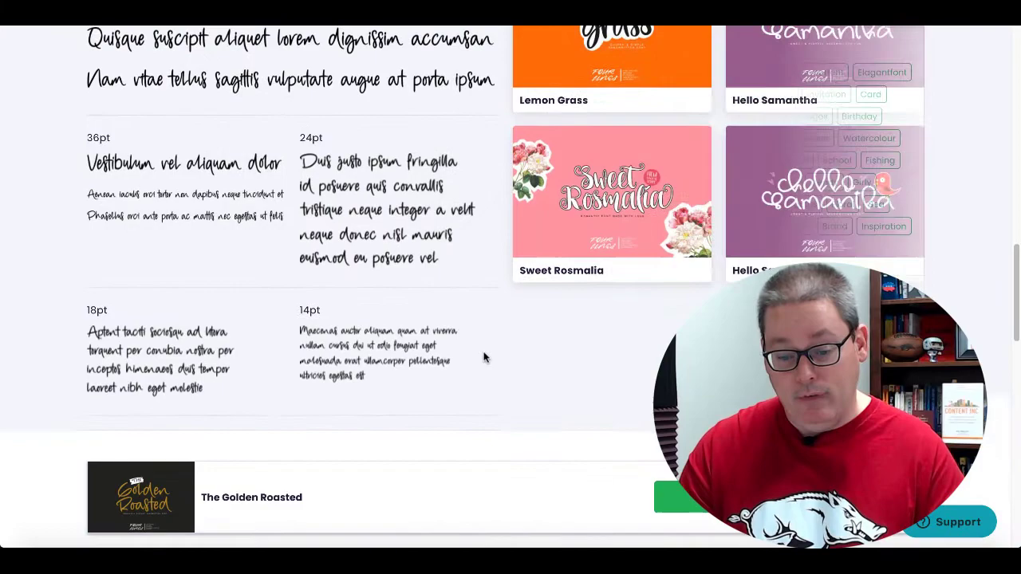
{"action": "scroll", "scroll_direction": "down", "scroll_amount": 3}
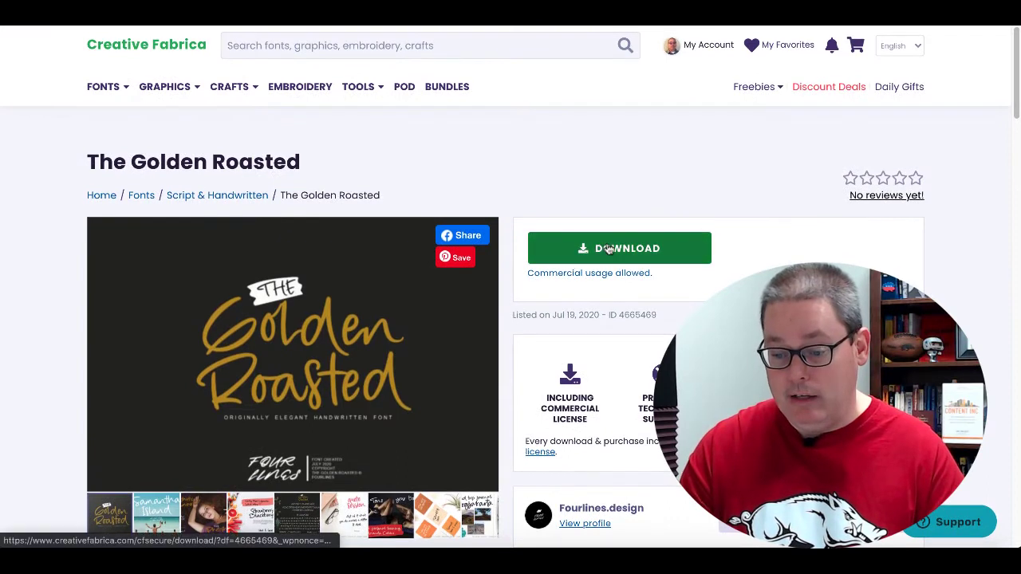
{"action": "mouse_move", "coordinate": [601, 279]}
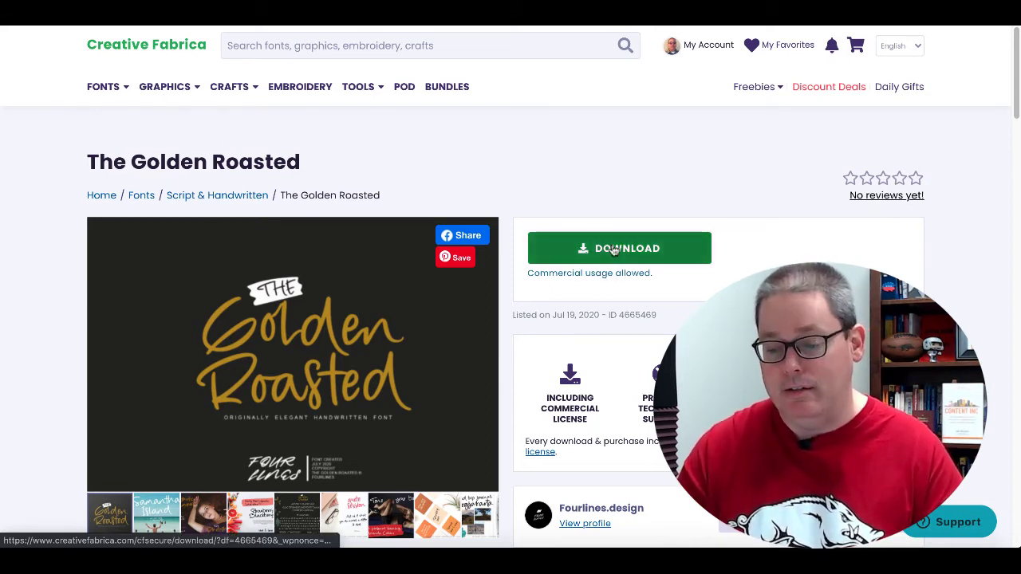
Download the Golden Roasted font zip and unpack it into its own Downloads folder.
{"action": "left_click", "coordinate": [619, 249]}
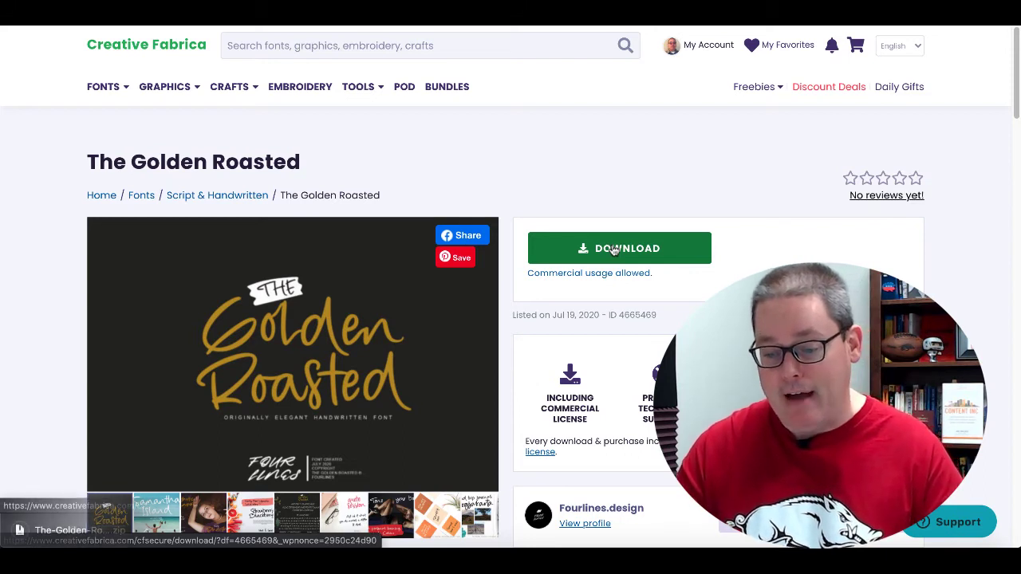
{"action": "left_click", "coordinate": [618, 248]}
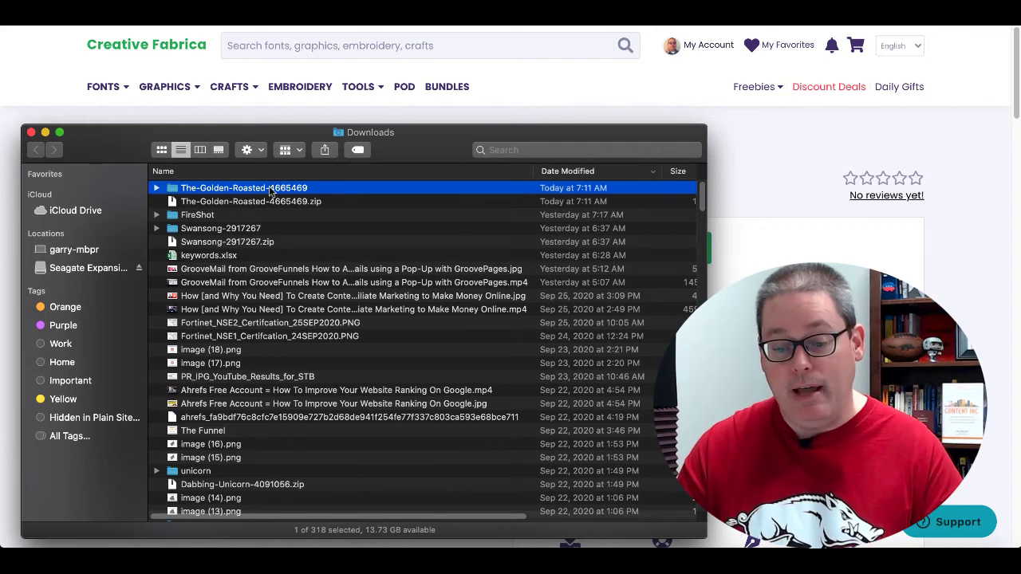
{"action": "double_click", "coordinate": [242, 188]}
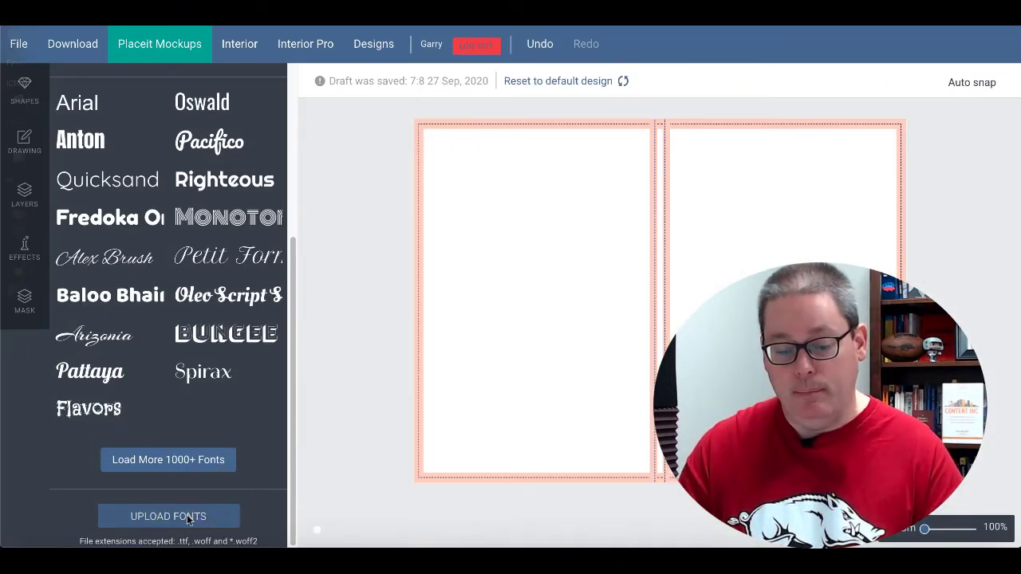
Upload The Golden Roasted.ttf into the Designer's custom fonts.
{"action": "left_click", "coordinate": [167, 517]}
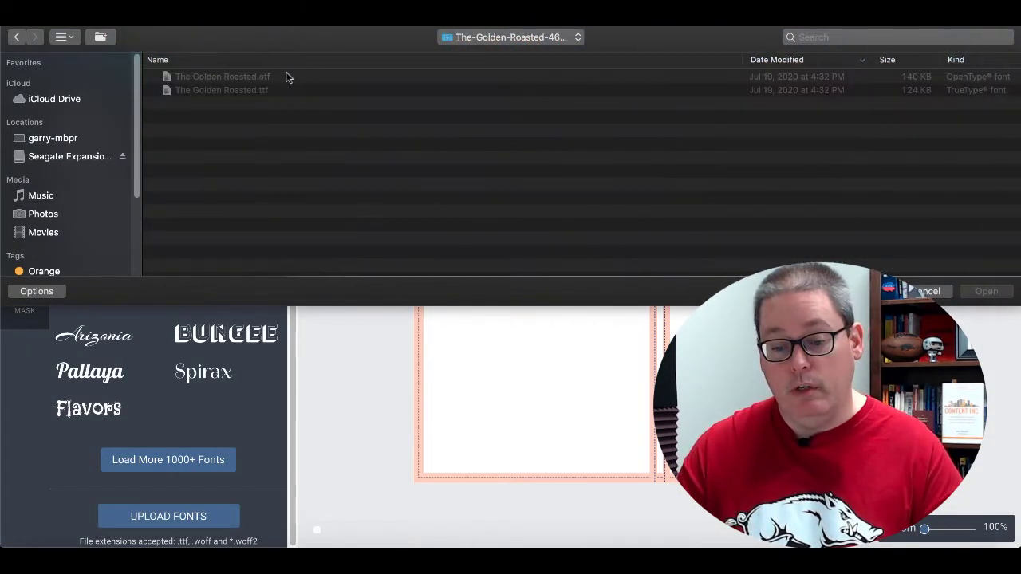
{"action": "left_click", "coordinate": [221, 89]}
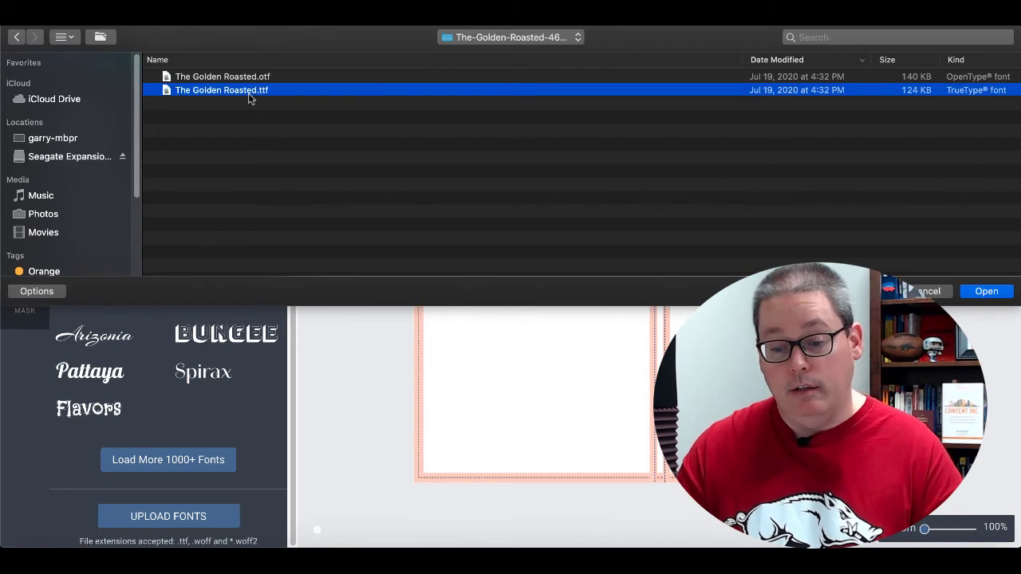
{"action": "left_click", "coordinate": [986, 290]}
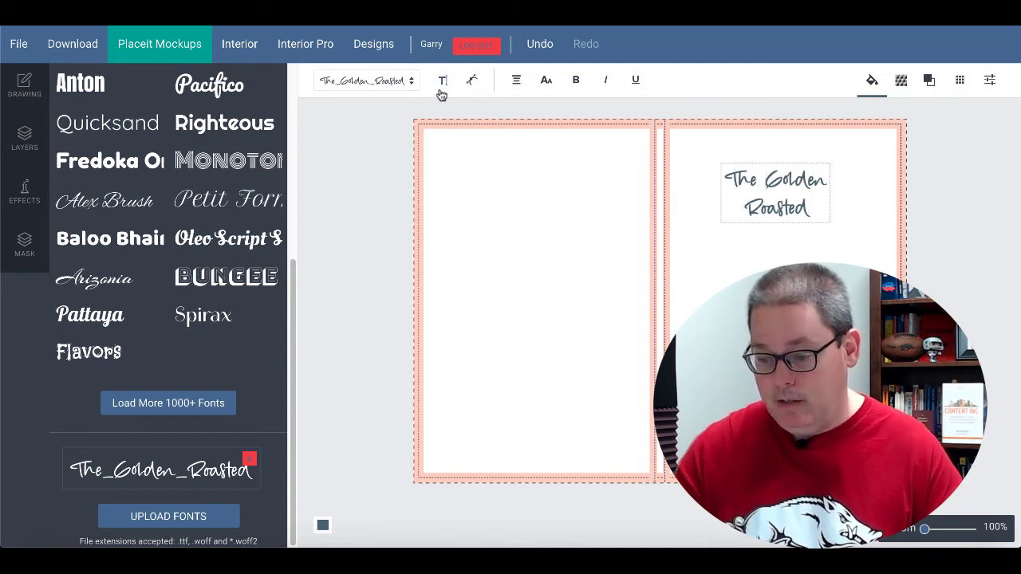
{"action": "mouse_move", "coordinate": [444, 80]}
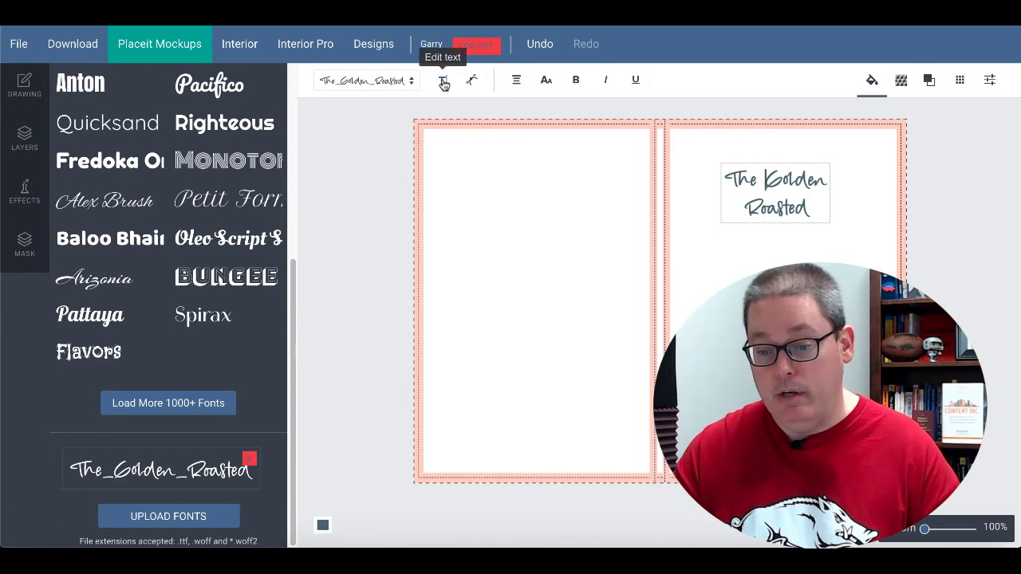
Set the title's font size to 49px, letter spacing 143 and tightened line height in Edit Text.
{"action": "left_click", "coordinate": [443, 80]}
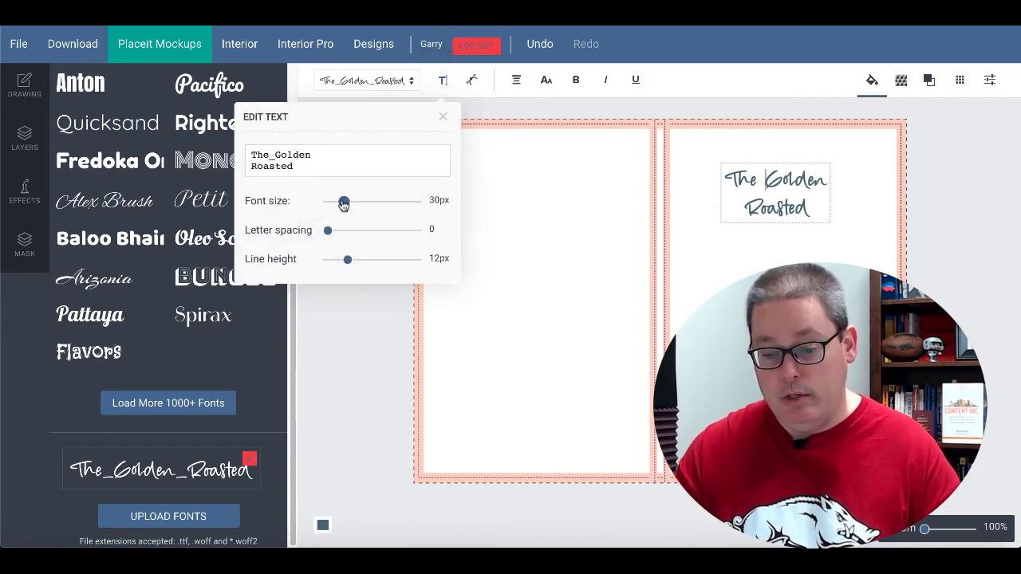
{"action": "left_click_drag", "start_coordinate": [342, 201], "coordinate": [369, 201]}
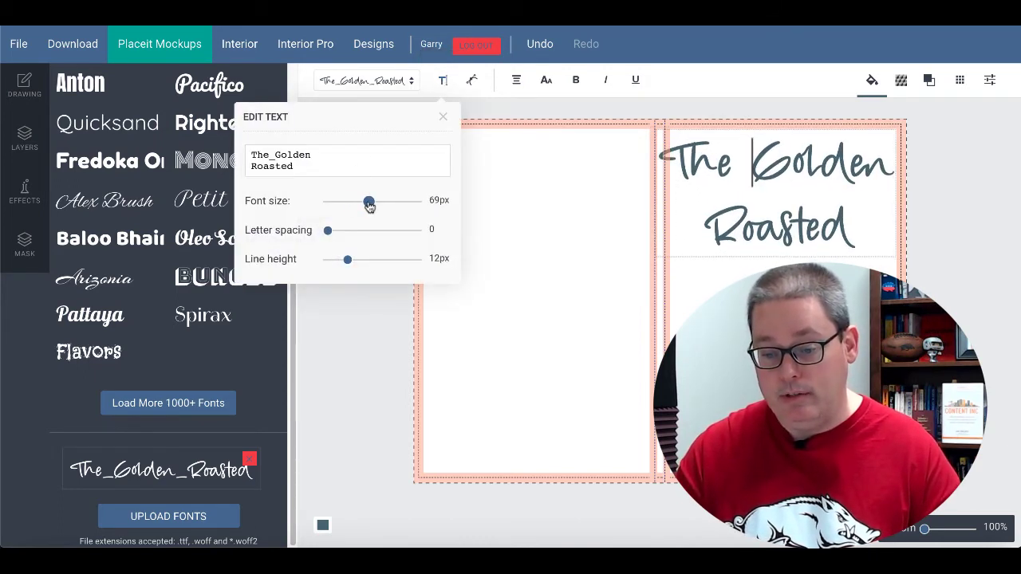
{"action": "left_click_drag", "start_coordinate": [327, 229], "coordinate": [334, 229]}
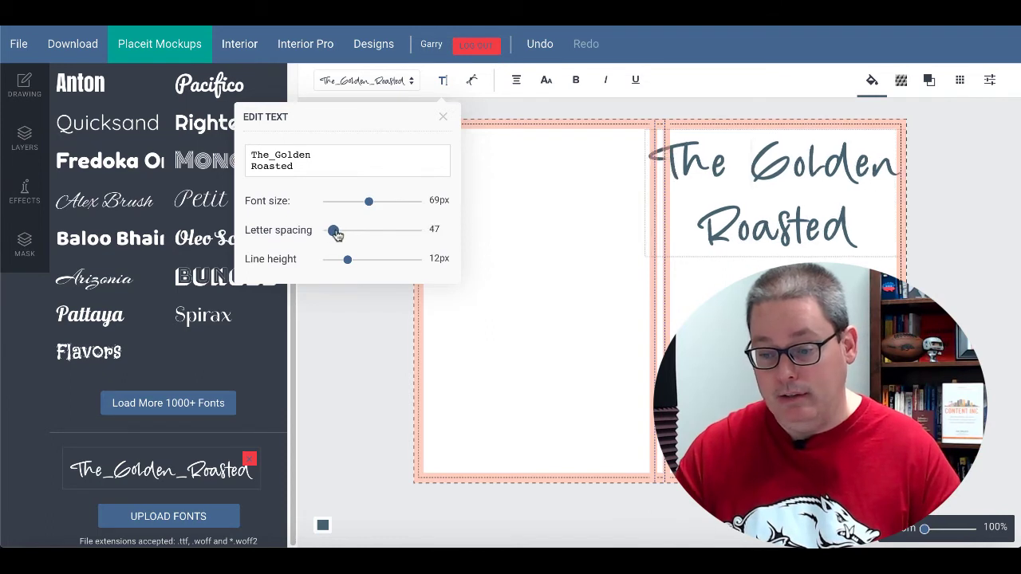
{"action": "left_click_drag", "start_coordinate": [333, 230], "coordinate": [338, 229]}
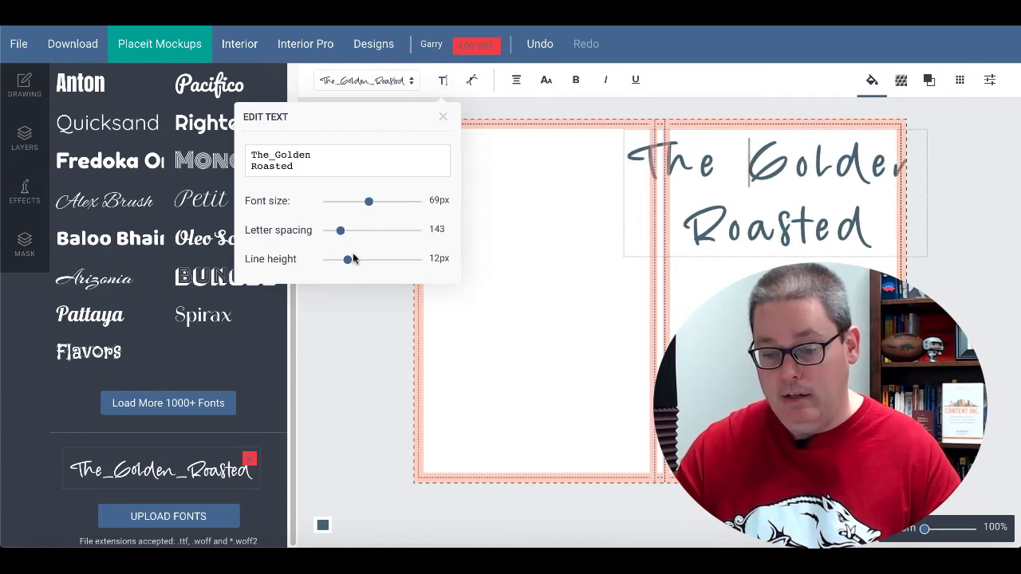
{"action": "left_click_drag", "start_coordinate": [348, 258], "coordinate": [341, 258]}
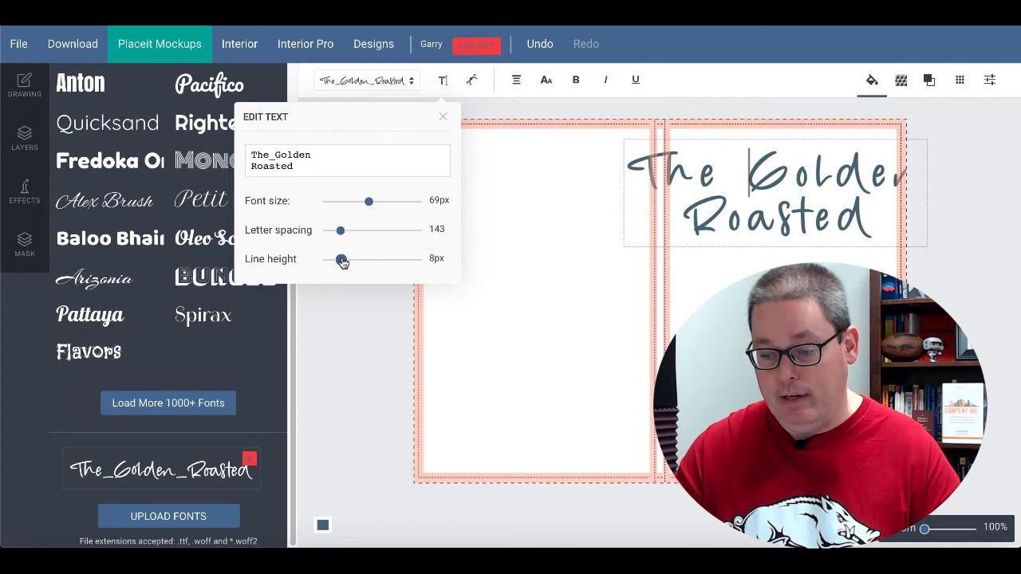
{"action": "left_click_drag", "start_coordinate": [367, 201], "coordinate": [360, 201]}
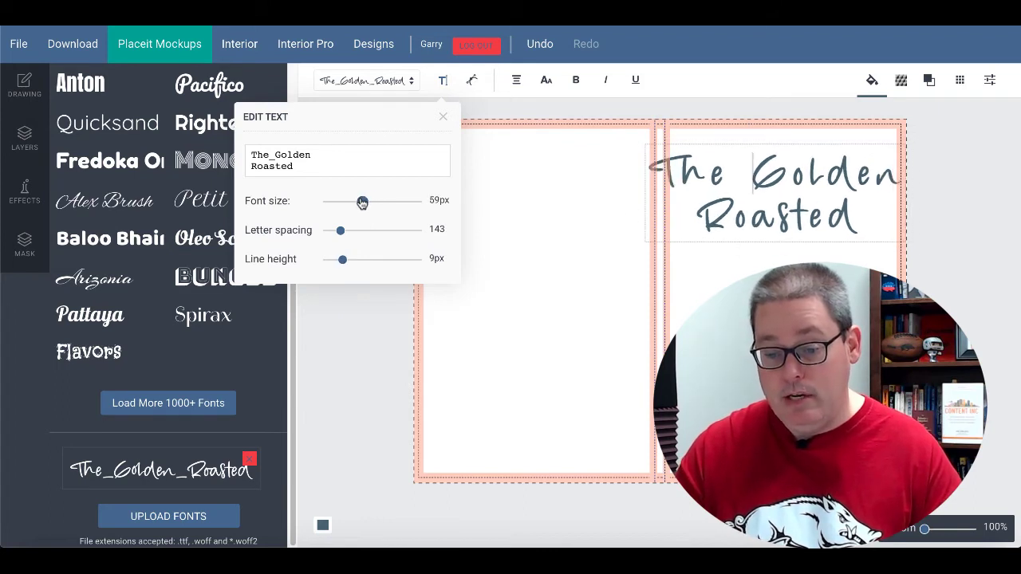
{"action": "left_click_drag", "start_coordinate": [360, 200], "coordinate": [356, 201]}
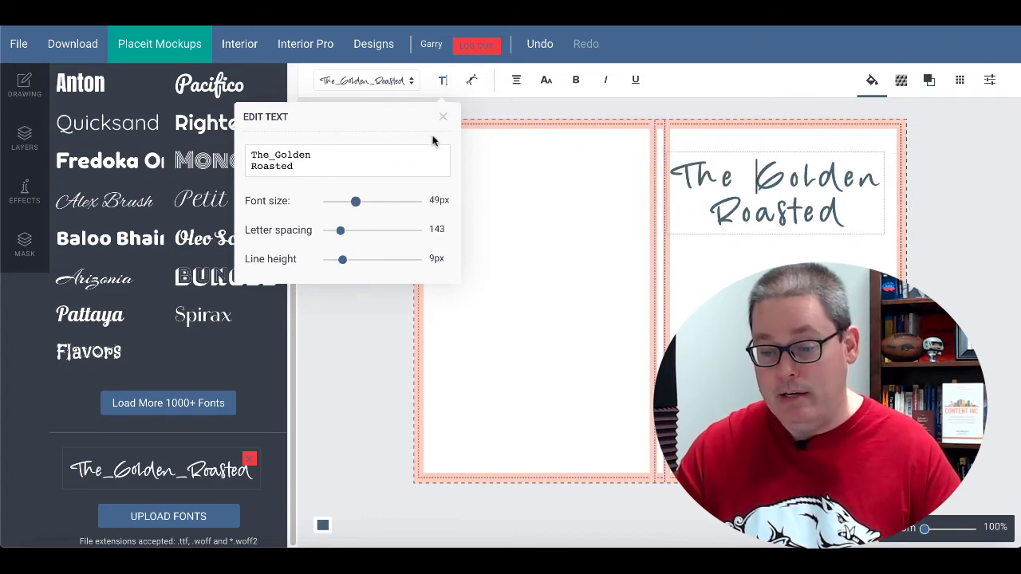
{"action": "left_click", "coordinate": [472, 80]}
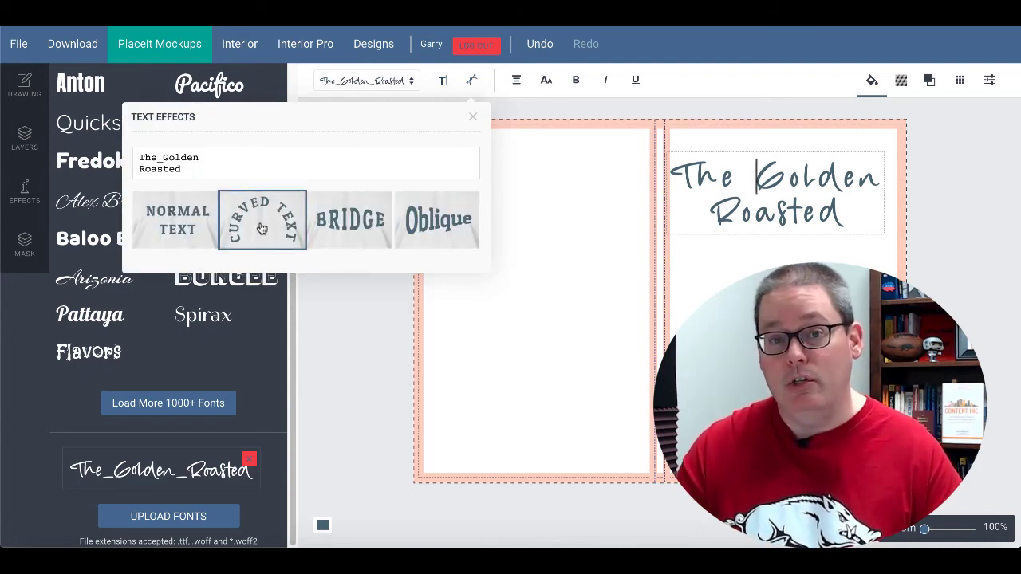
Preview Curved Text and Bridge warps on the title, leaving it straight with effects closed.
{"action": "left_click", "coordinate": [262, 220]}
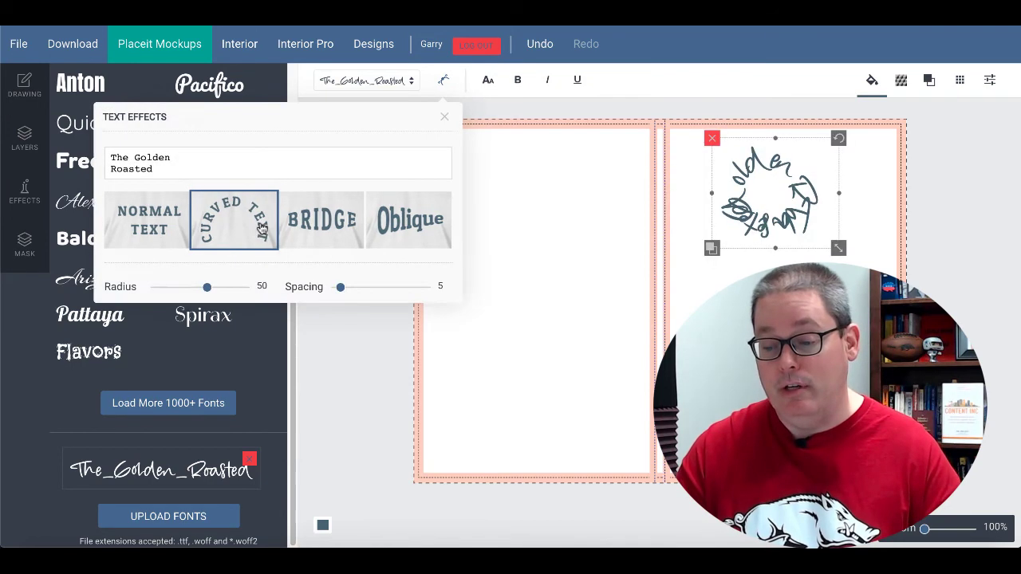
{"action": "mouse_move", "coordinate": [314, 230]}
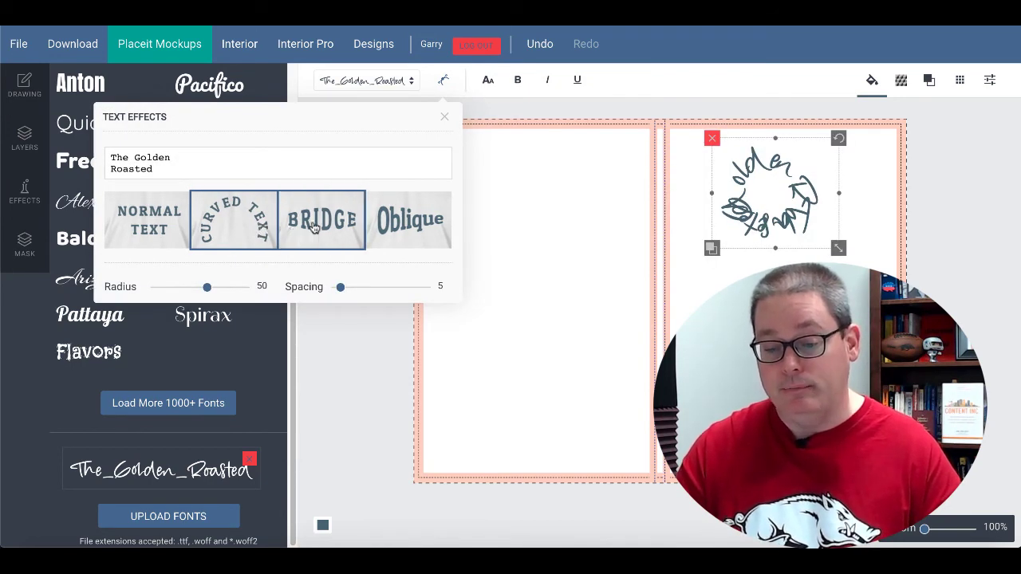
{"action": "left_click", "coordinate": [331, 221]}
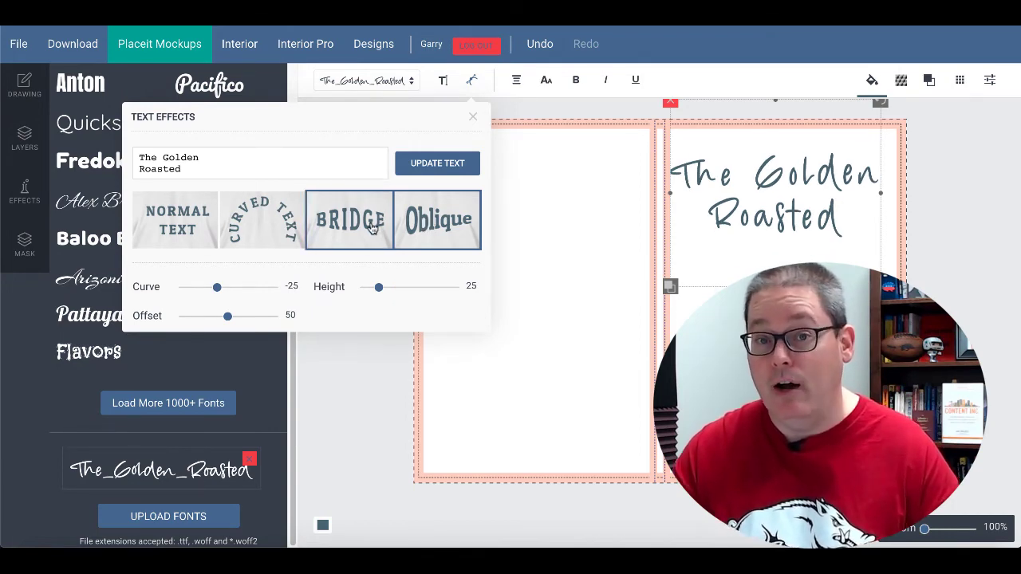
{"action": "left_click", "coordinate": [348, 220]}
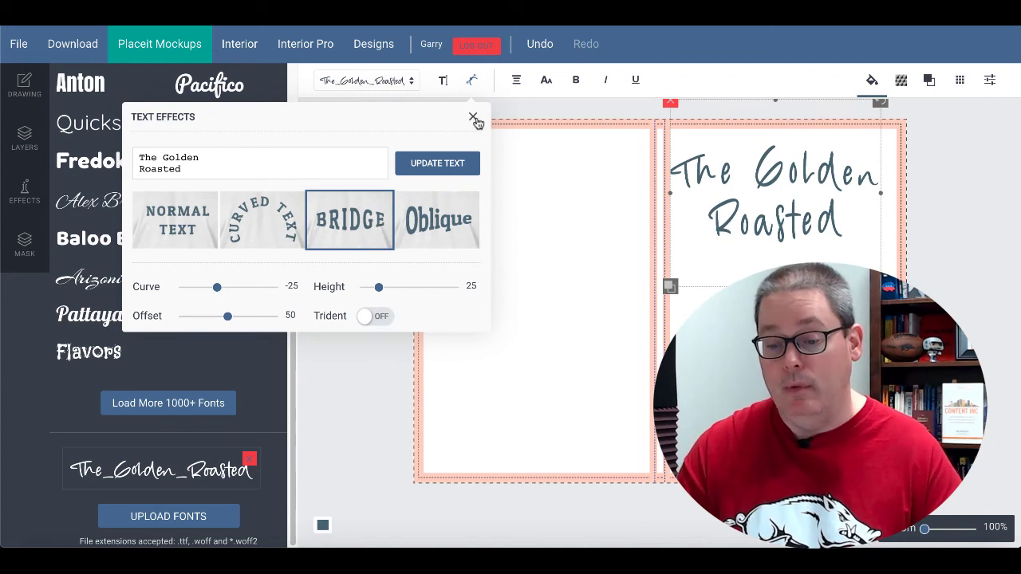
{"action": "left_click", "coordinate": [474, 118]}
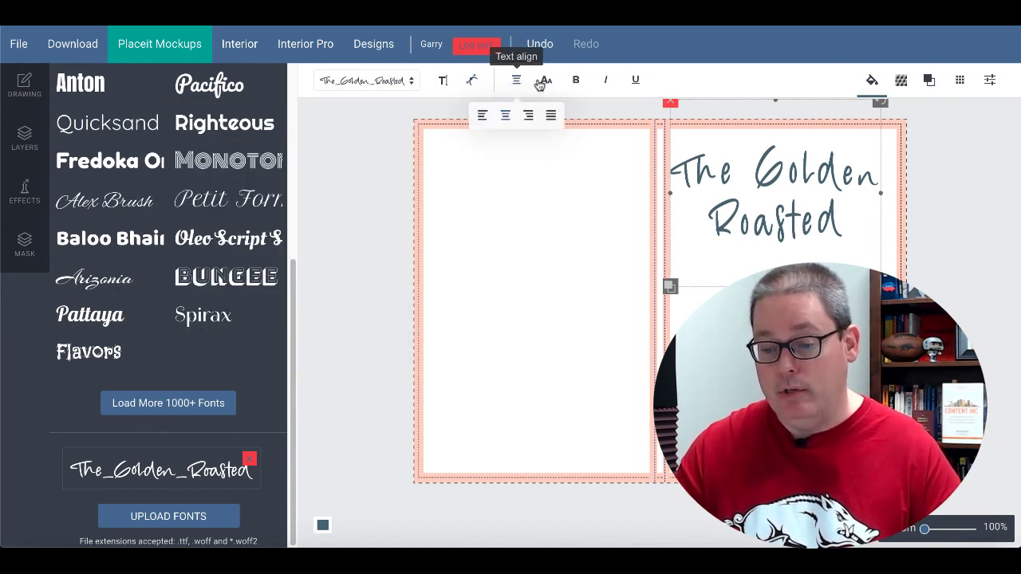
{"action": "mouse_move", "coordinate": [546, 80]}
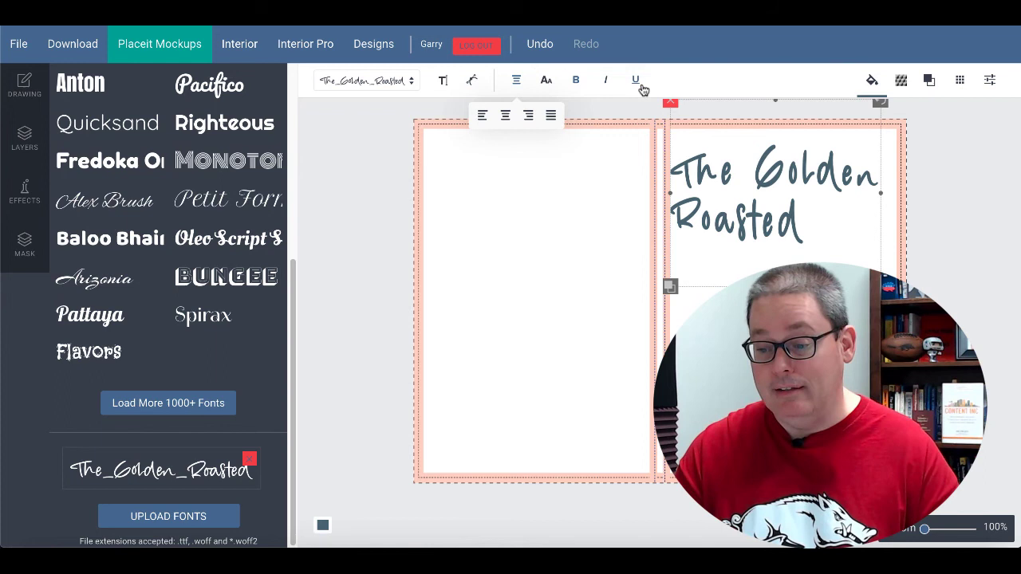
{"action": "mouse_move", "coordinate": [871, 79]}
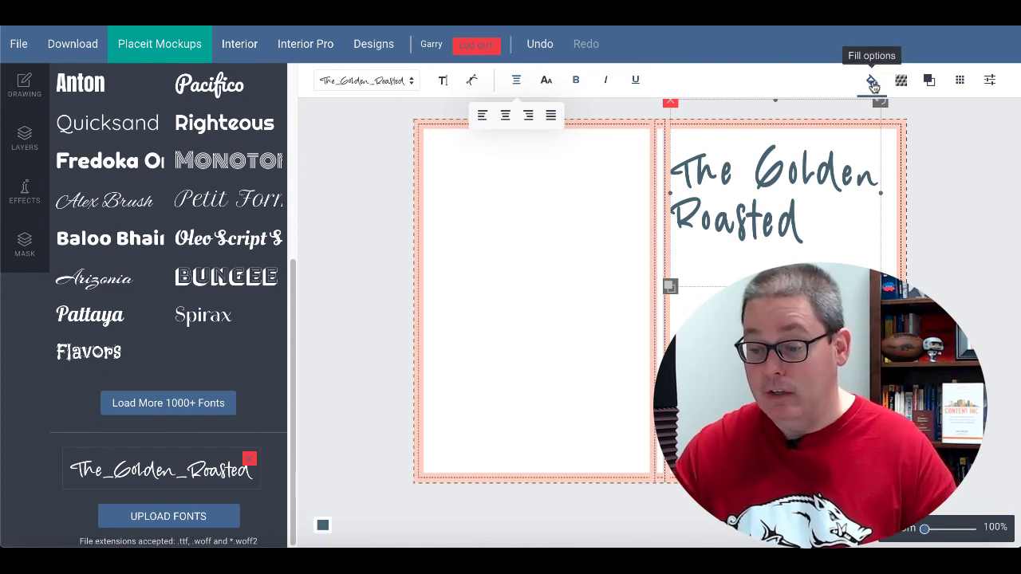
{"action": "mouse_move", "coordinate": [928, 80]}
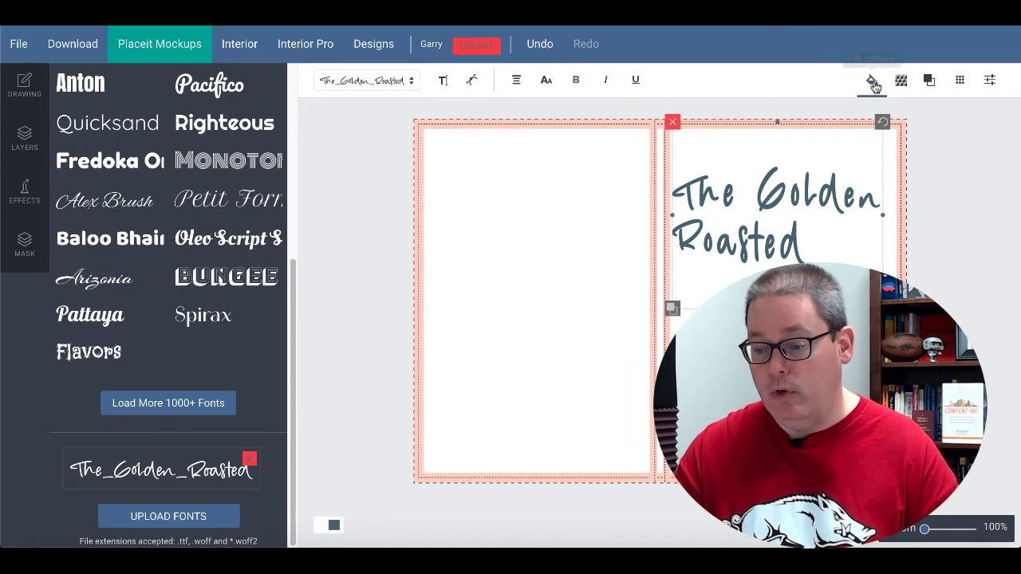
Left-align the Golden Roasted title on the front cover.
{"action": "left_click", "coordinate": [871, 79]}
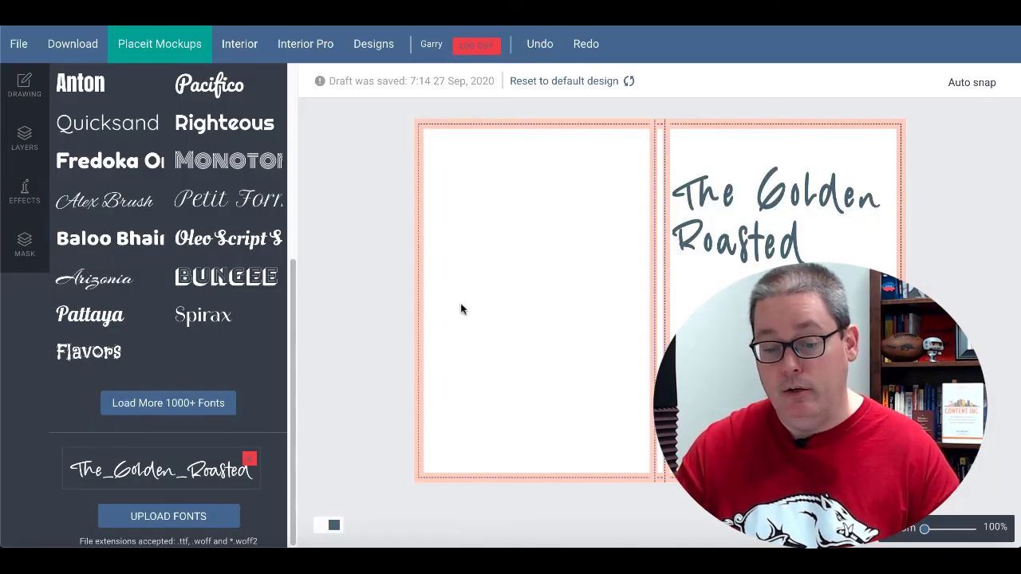
{"action": "mouse_move", "coordinate": [223, 510]}
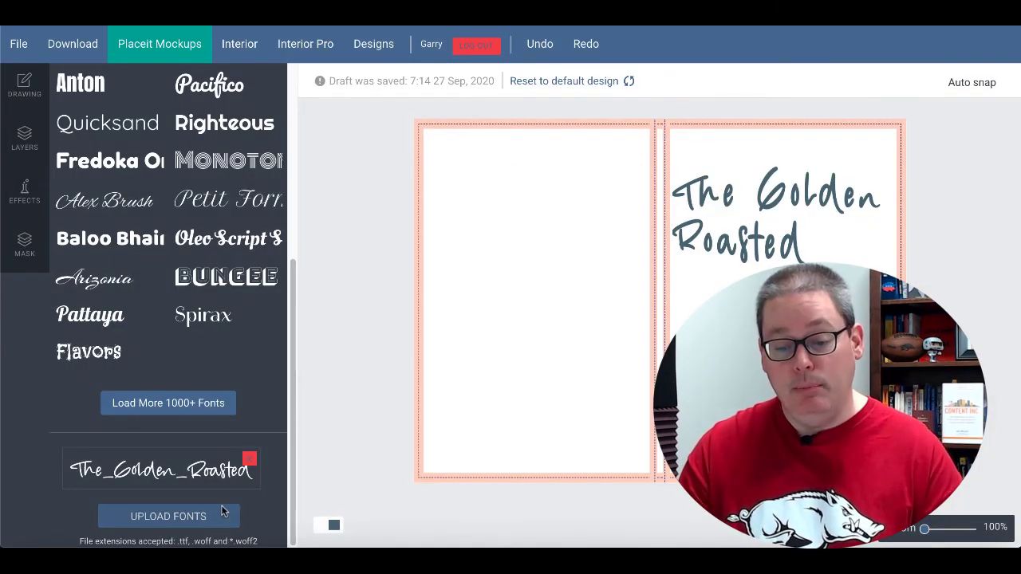